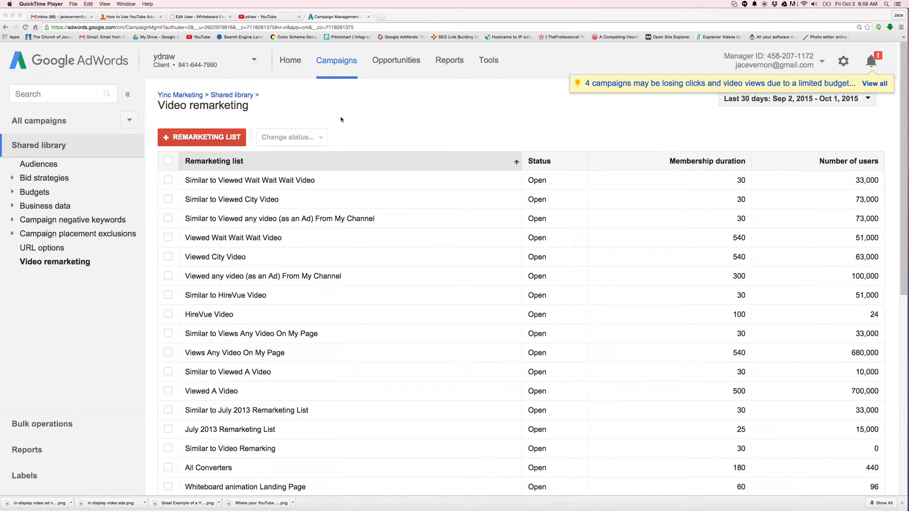
{"action": "mouse_move", "coordinate": [322, 71]}
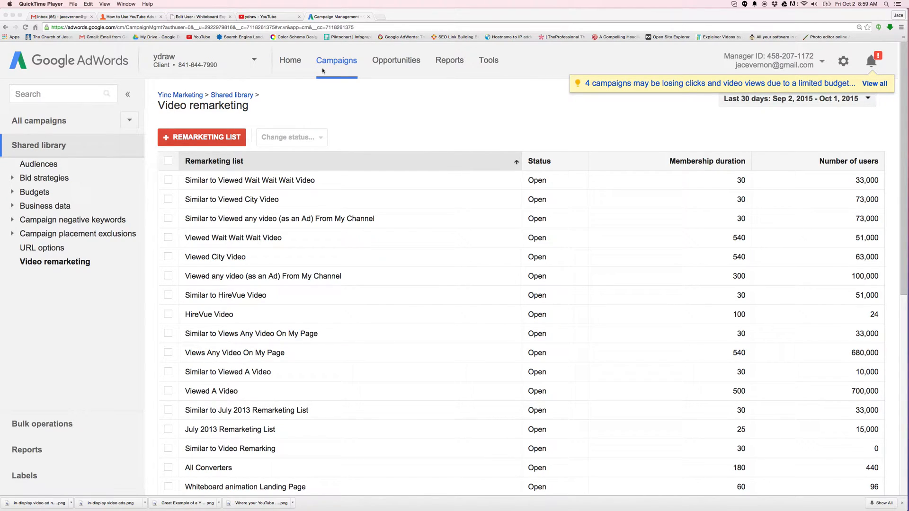
Go via Home and Video remarketing back to the All campaigns overview for the ydraw account
{"action": "left_click", "coordinate": [290, 60]}
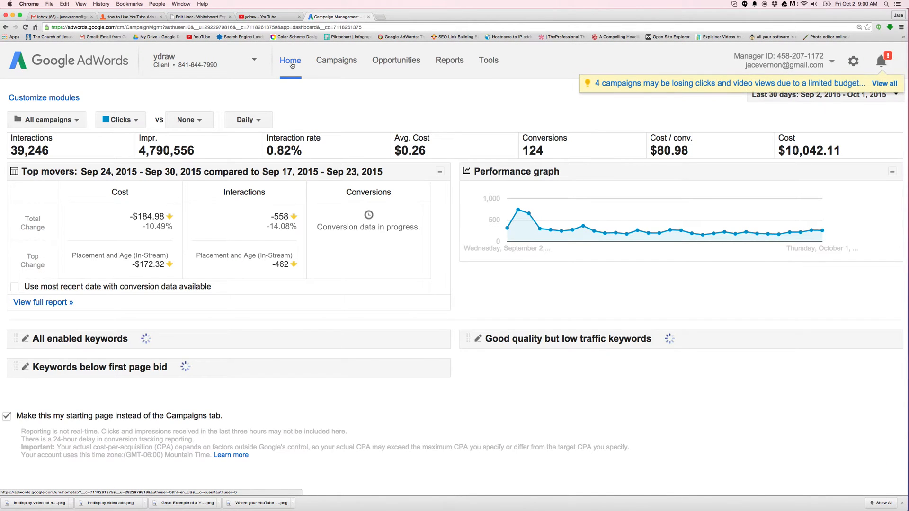
{"action": "left_click", "coordinate": [337, 59]}
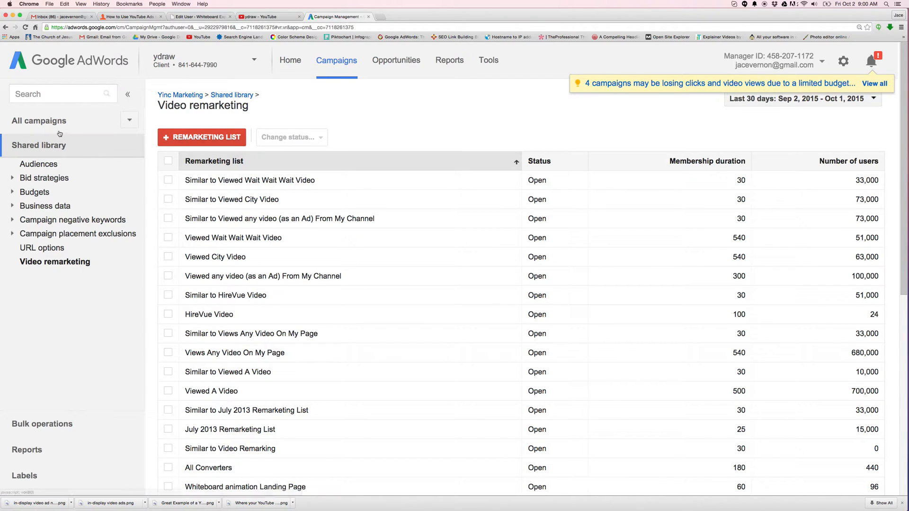
{"action": "left_click", "coordinate": [38, 120]}
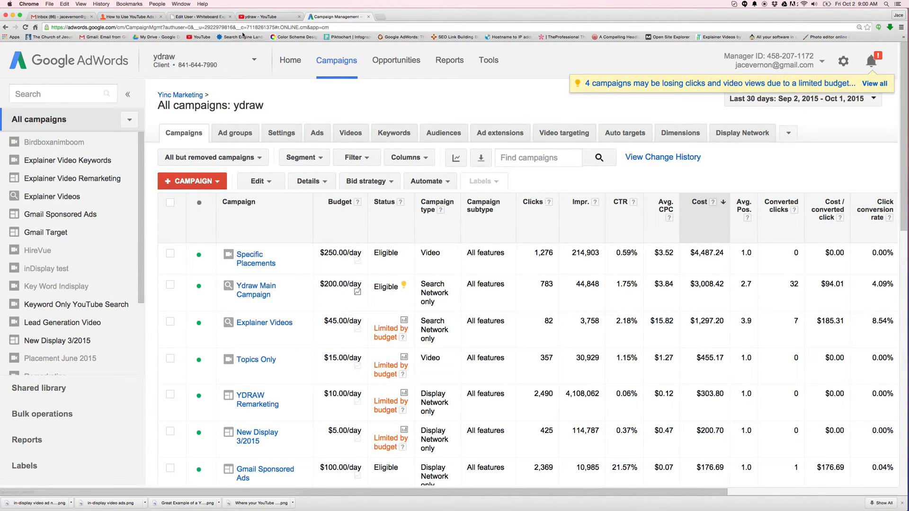
On YouTube, watch the Video Scribing result, then Ydraw's Animated Whiteboard Video from Up next
{"action": "left_click", "coordinate": [267, 16]}
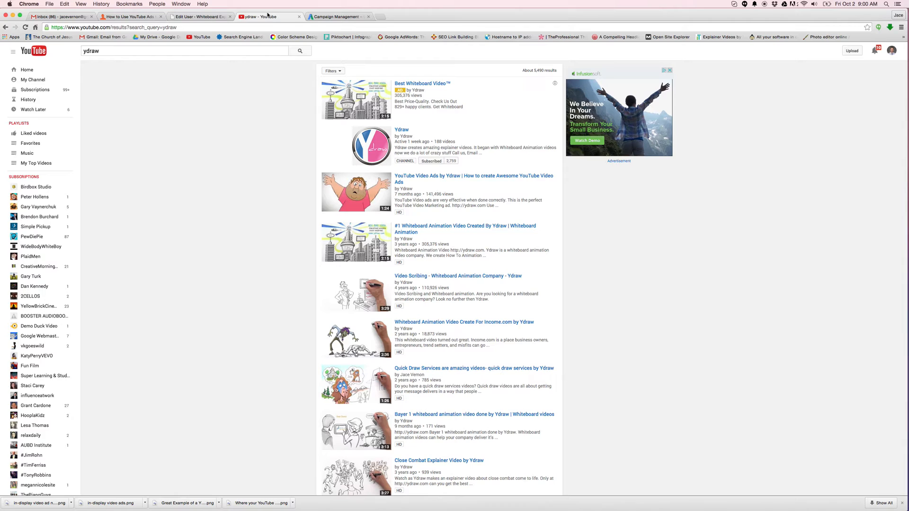
{"action": "mouse_move", "coordinate": [438, 279]}
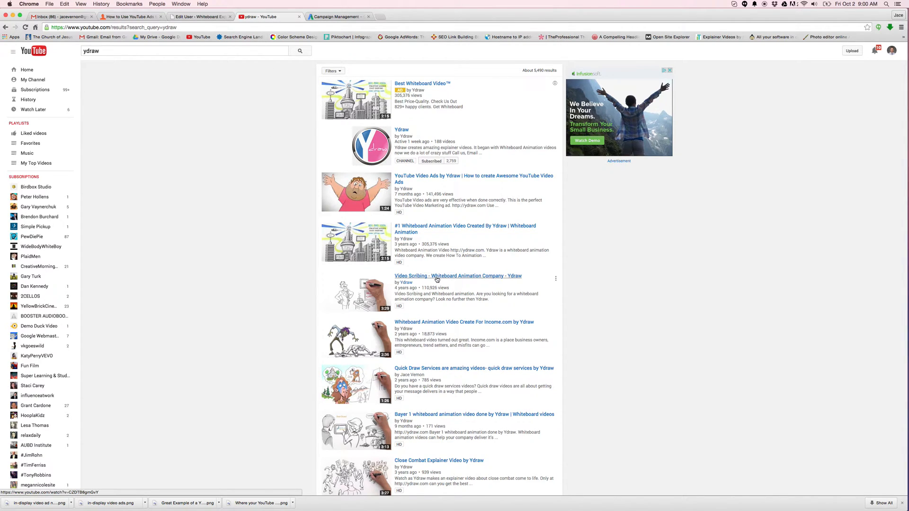
{"action": "left_click", "coordinate": [457, 276]}
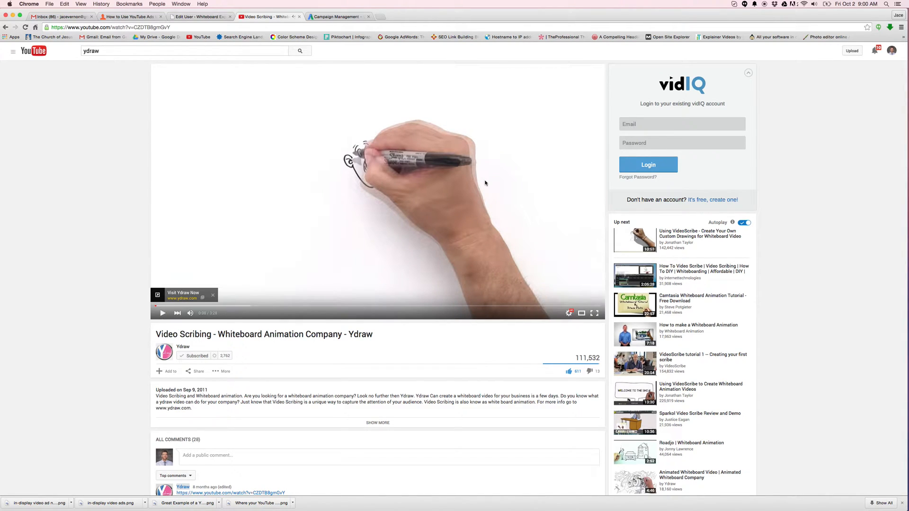
{"action": "mouse_move", "coordinate": [422, 105]}
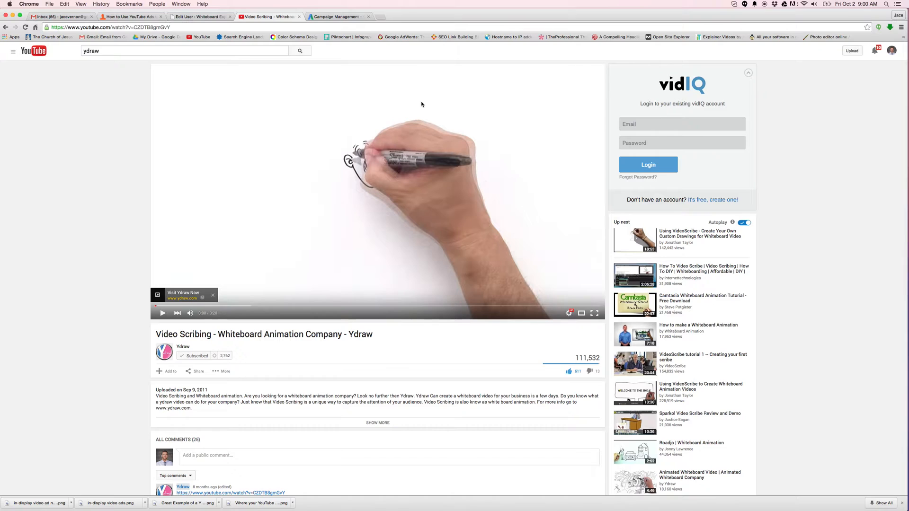
{"action": "mouse_move", "coordinate": [374, 182]}
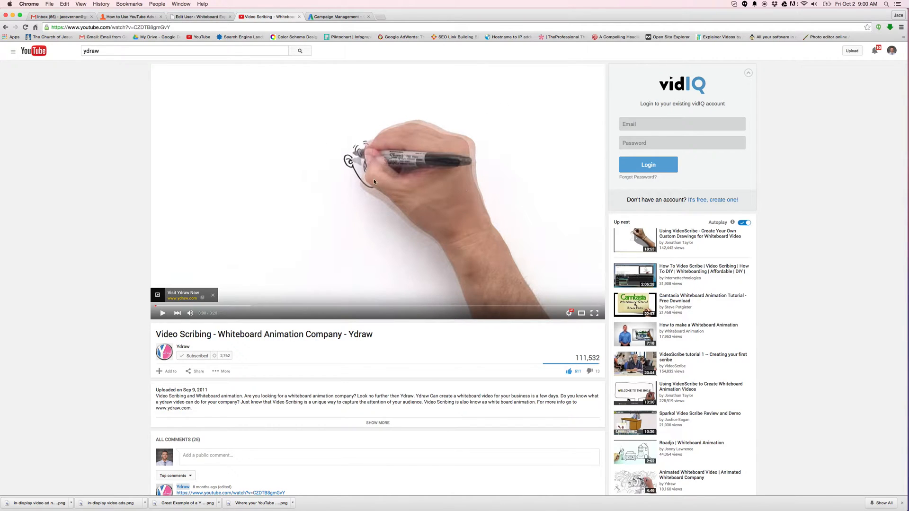
{"action": "mouse_move", "coordinate": [371, 201]}
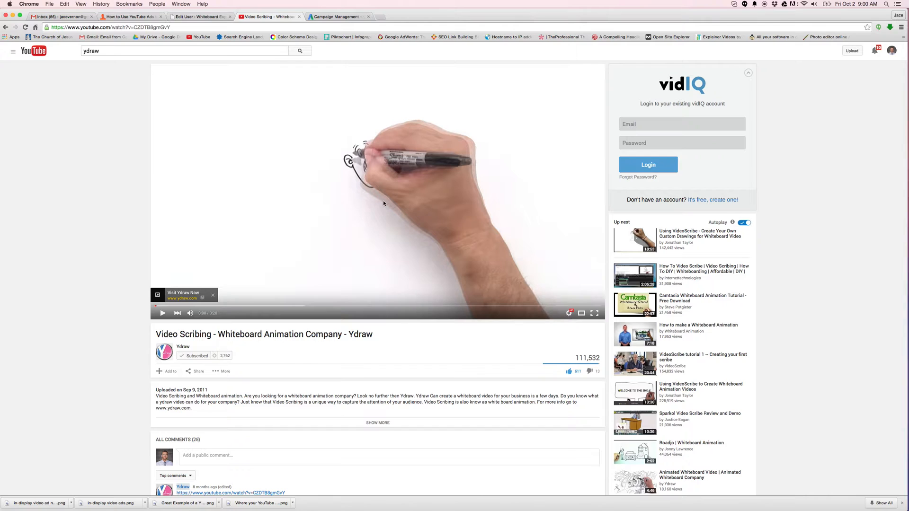
{"action": "mouse_move", "coordinate": [419, 210]}
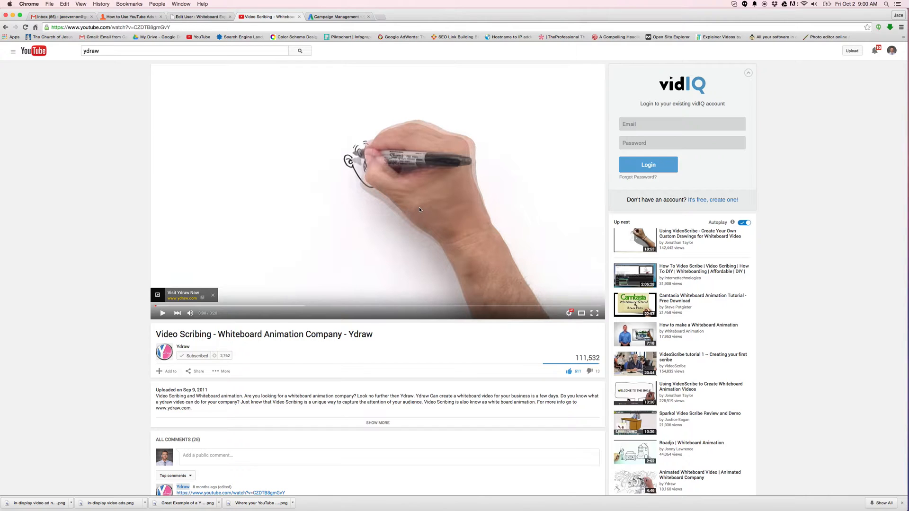
{"action": "scroll", "scroll_direction": "down", "scroll_amount": 3}
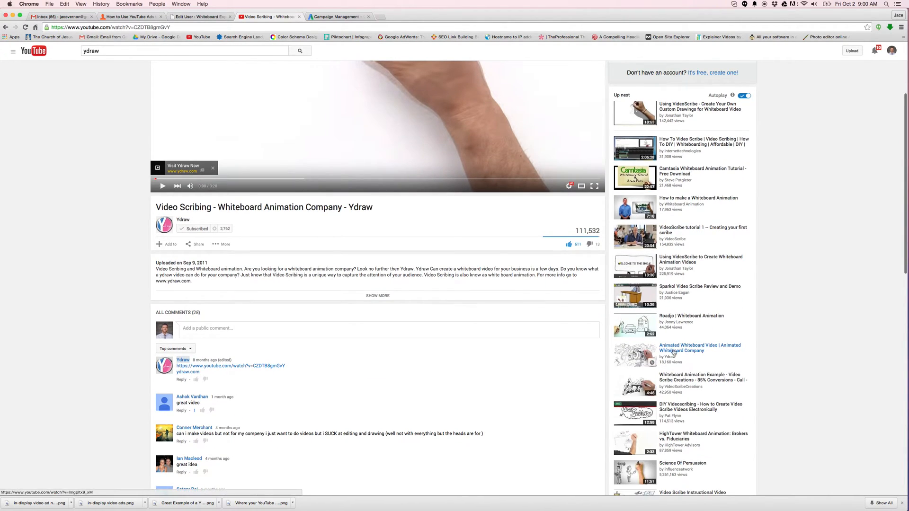
{"action": "left_click", "coordinate": [700, 348]}
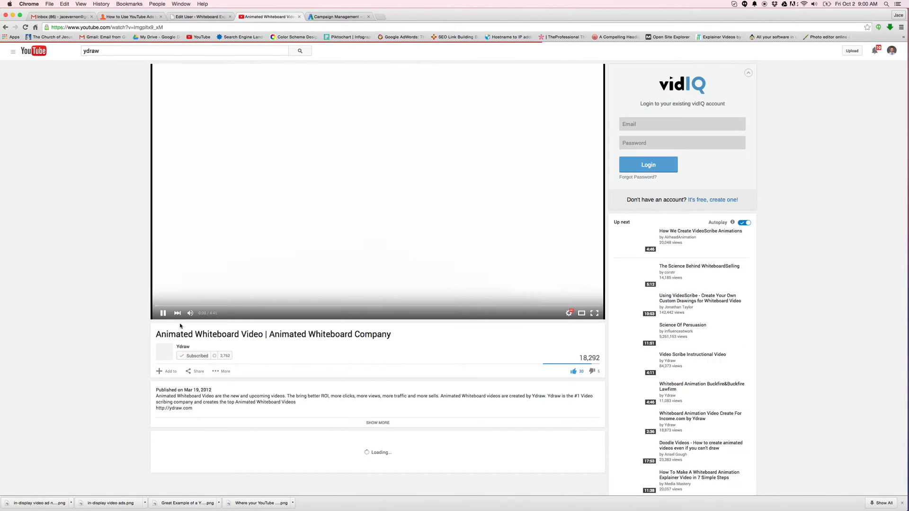
{"action": "left_click", "coordinate": [163, 313]}
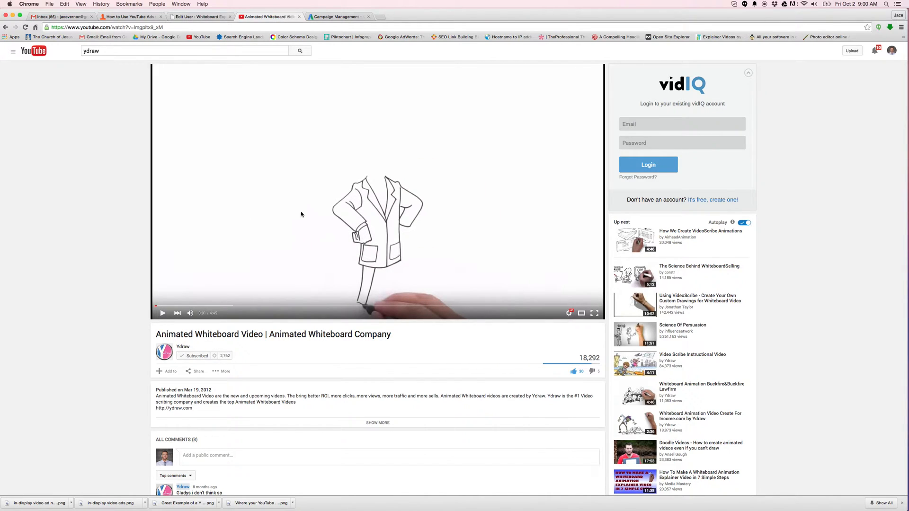
{"action": "mouse_move", "coordinate": [243, 84]}
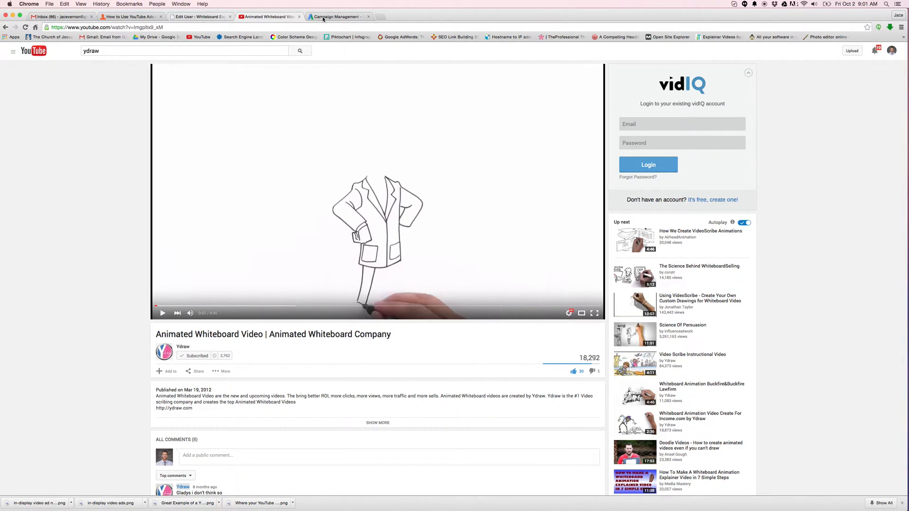
Back in AdWords, reach Shared library and view its Video remarketing lists
{"action": "left_click", "coordinate": [336, 16]}
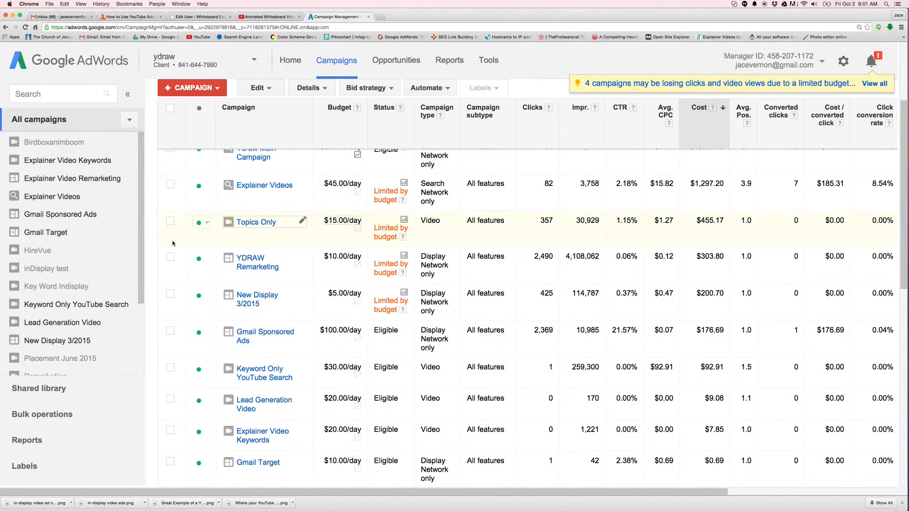
{"action": "scroll", "scroll_direction": "down", "scroll_amount": 3}
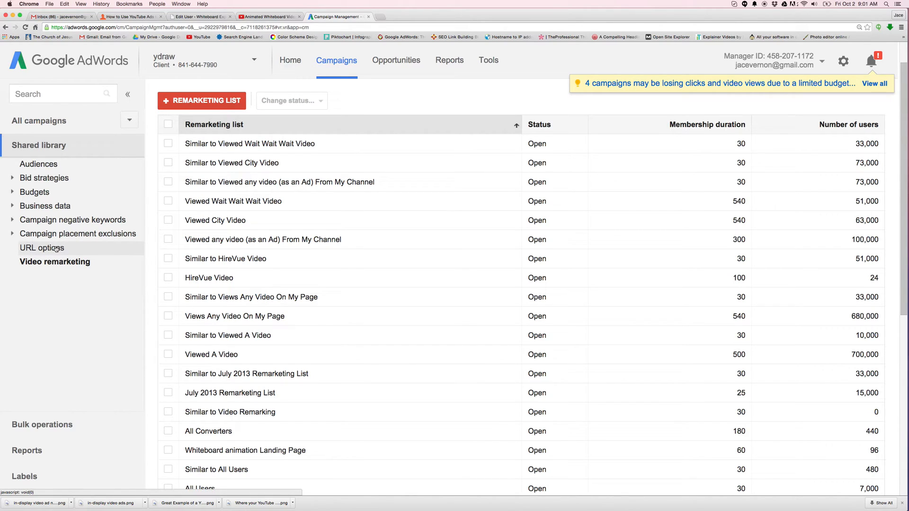
{"action": "left_click", "coordinate": [38, 164]}
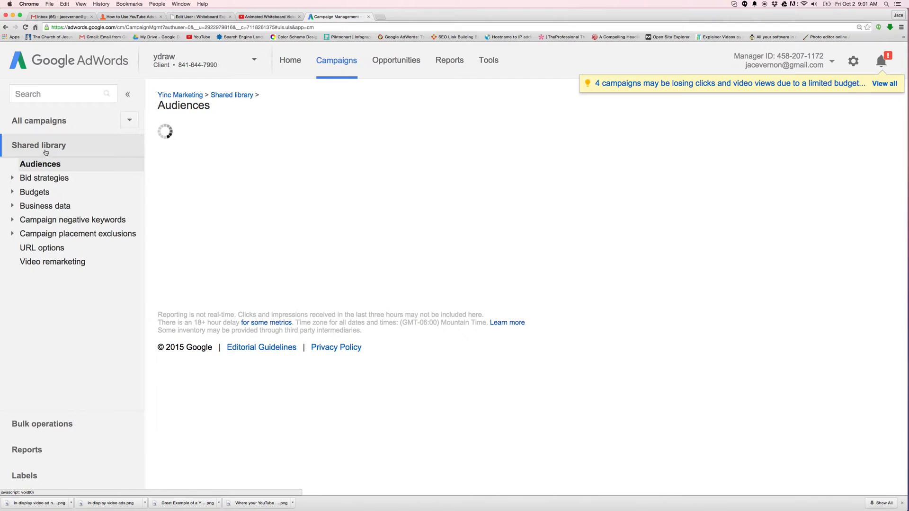
{"action": "left_click", "coordinate": [38, 146]}
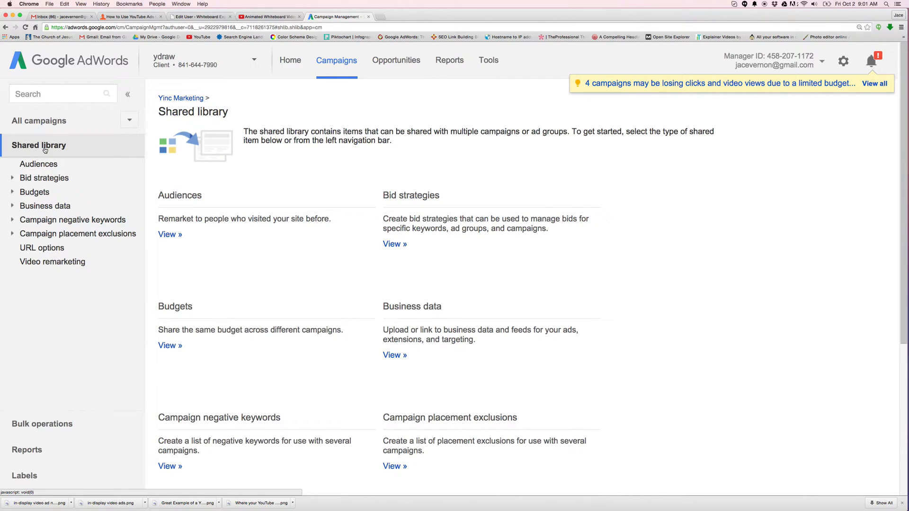
{"action": "scroll", "scroll_direction": "down", "scroll_amount": 3}
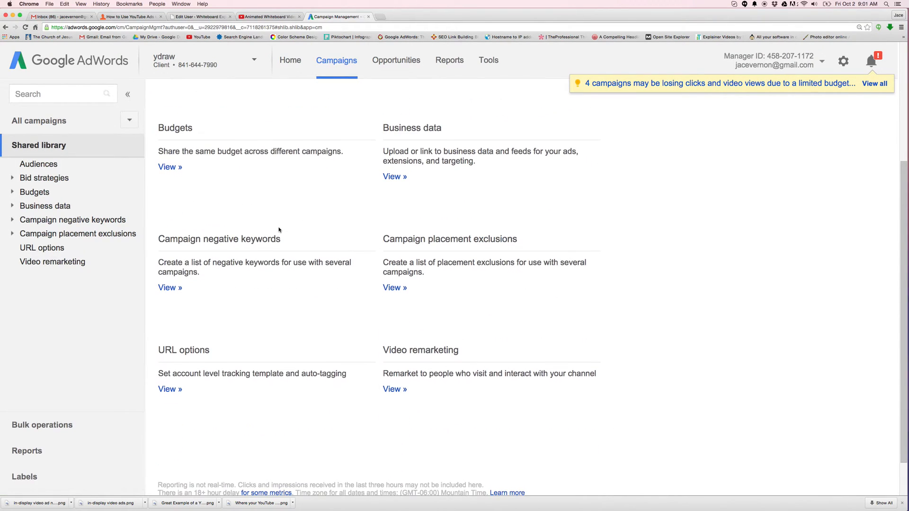
{"action": "mouse_move", "coordinate": [381, 362]}
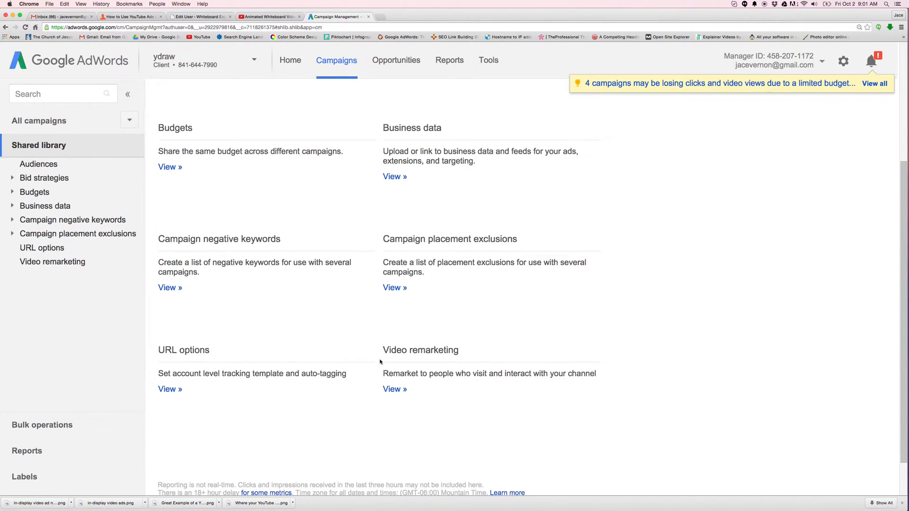
{"action": "left_click", "coordinate": [52, 262]}
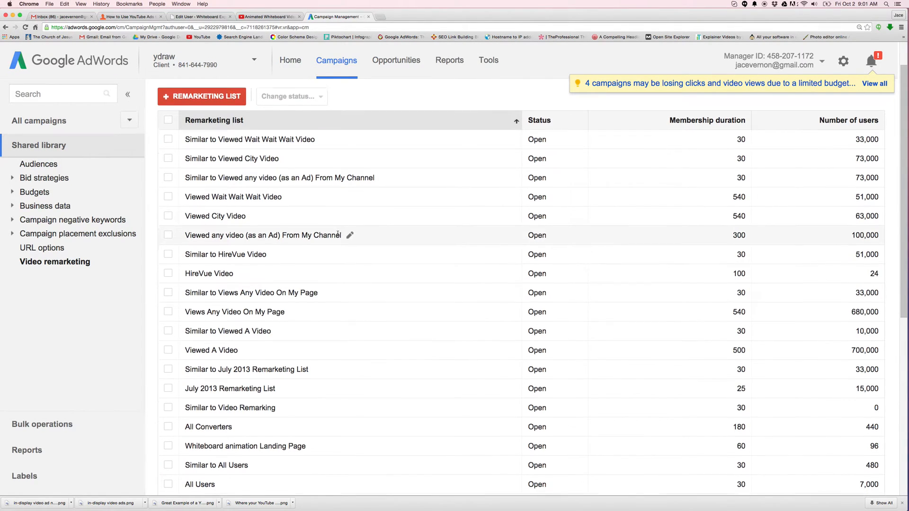
{"action": "scroll", "scroll_direction": "down", "scroll_amount": 3}
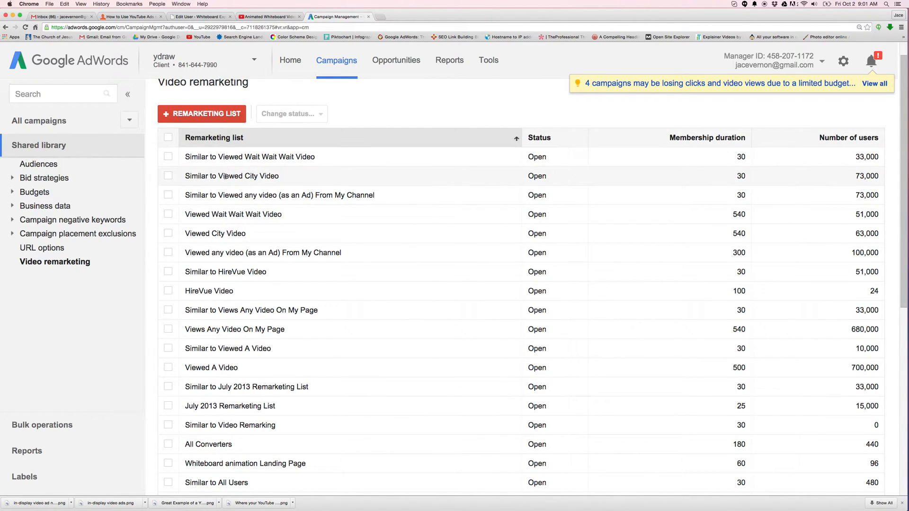
{"action": "mouse_move", "coordinate": [229, 219]}
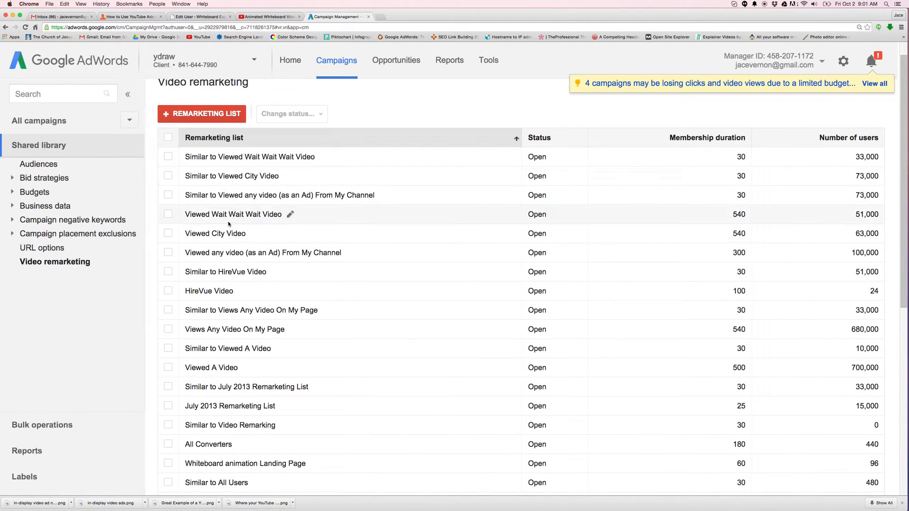
{"action": "mouse_move", "coordinate": [263, 252]}
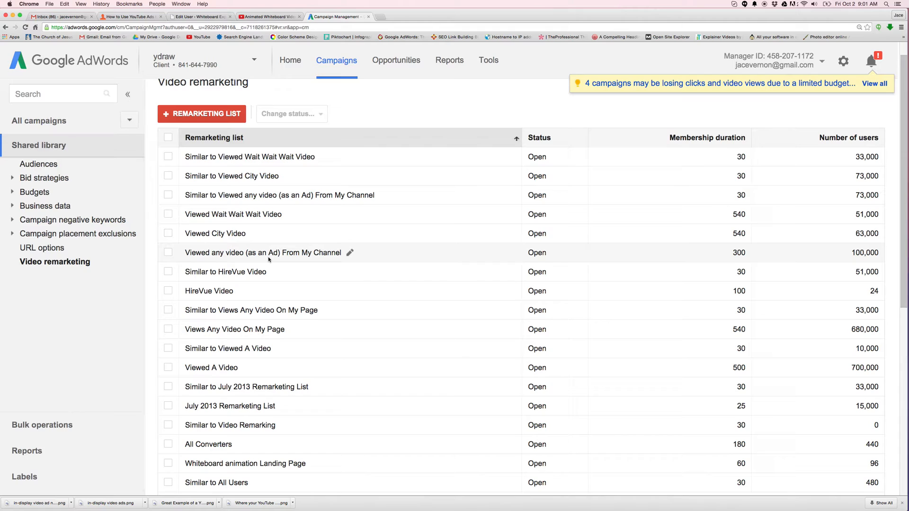
{"action": "mouse_move", "coordinate": [472, 233]}
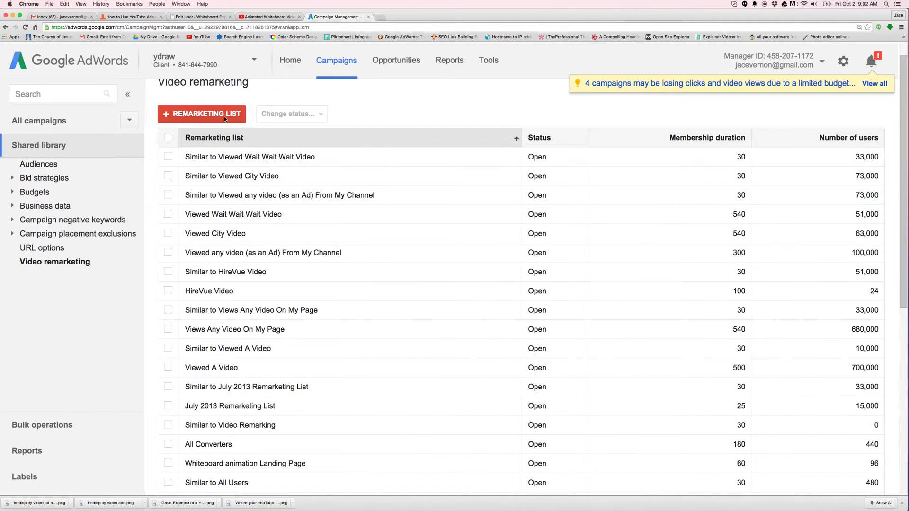
Start a new remarketing list and review the List type and YouTube channel choices, leaving Ydraw selected
{"action": "left_click", "coordinate": [202, 113]}
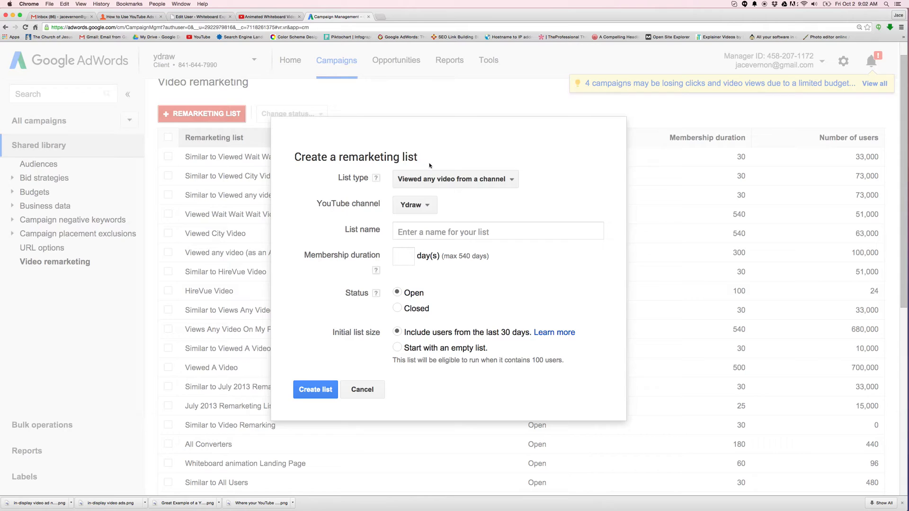
{"action": "left_click", "coordinate": [454, 179]}
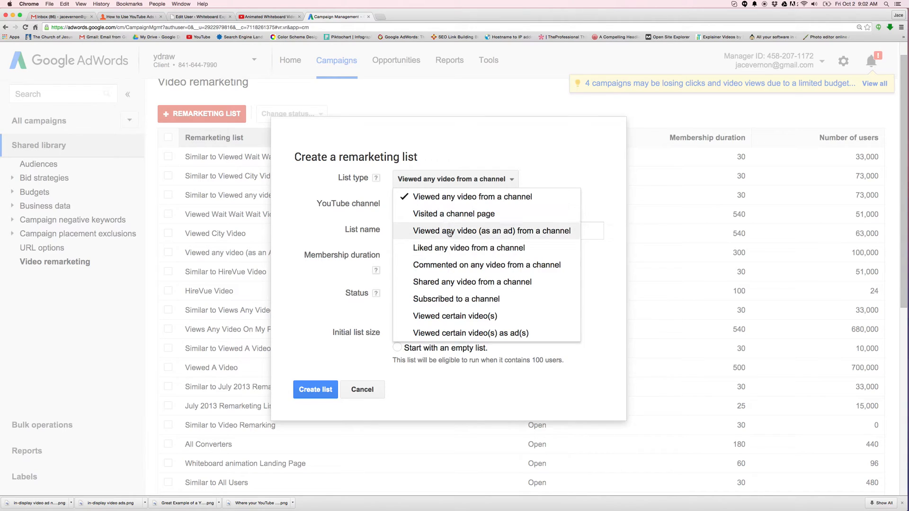
{"action": "mouse_move", "coordinate": [464, 234]}
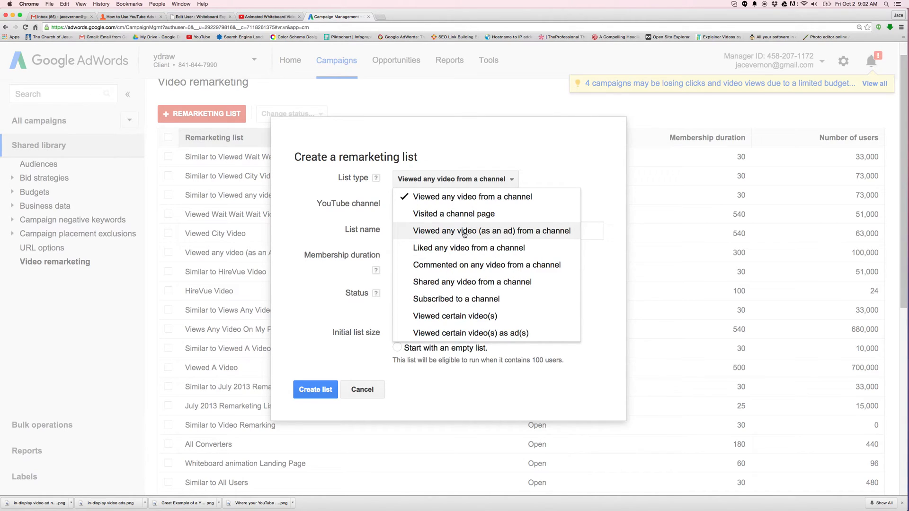
{"action": "mouse_move", "coordinate": [460, 237]}
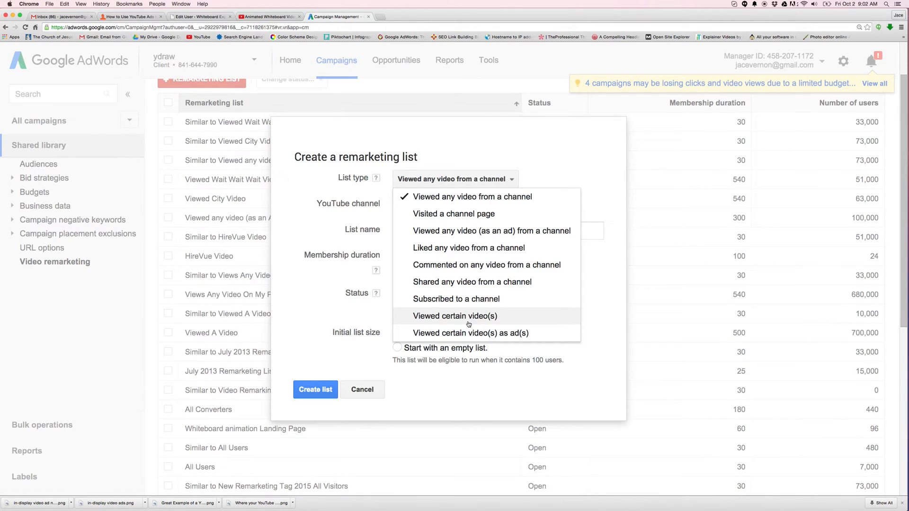
{"action": "mouse_move", "coordinate": [470, 332]}
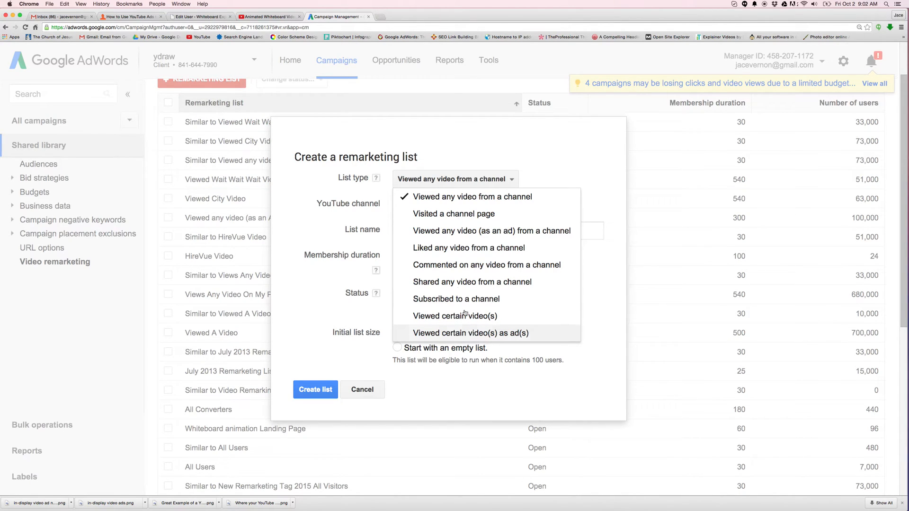
{"action": "mouse_move", "coordinate": [457, 298]}
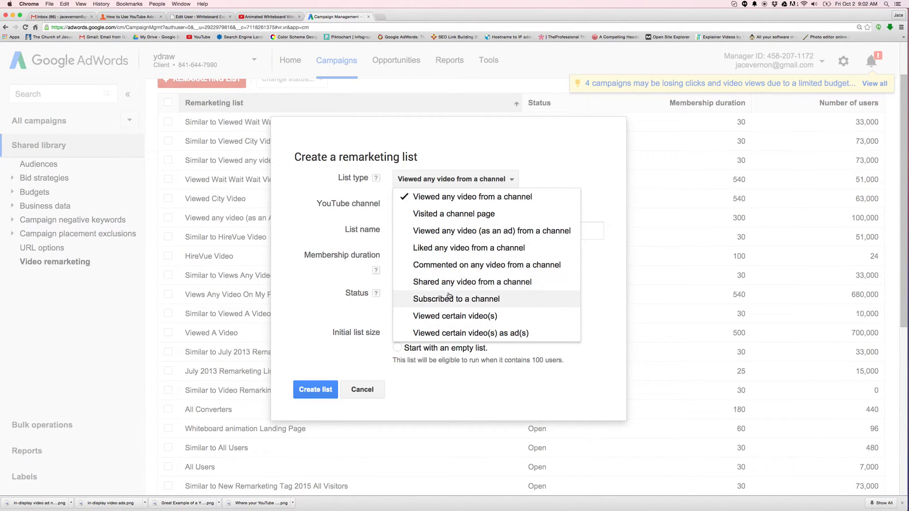
{"action": "mouse_move", "coordinate": [468, 247]}
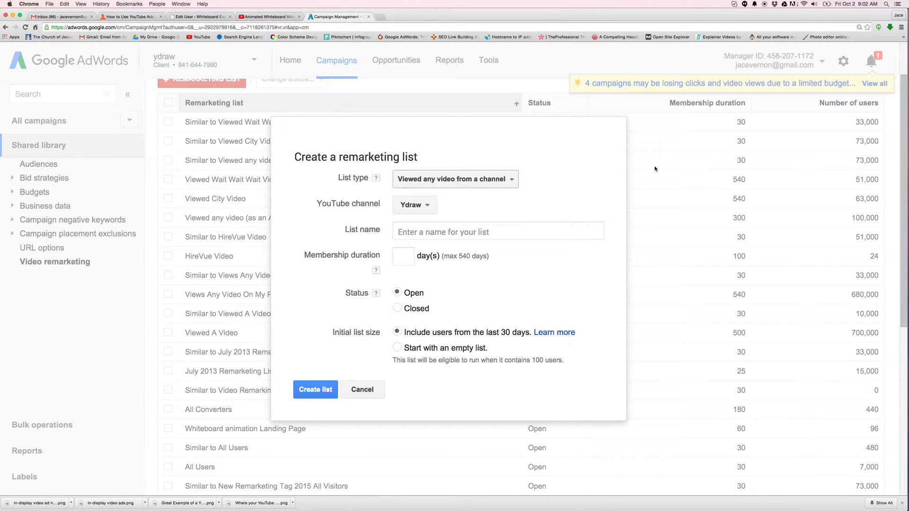
{"action": "left_click", "coordinate": [454, 179]}
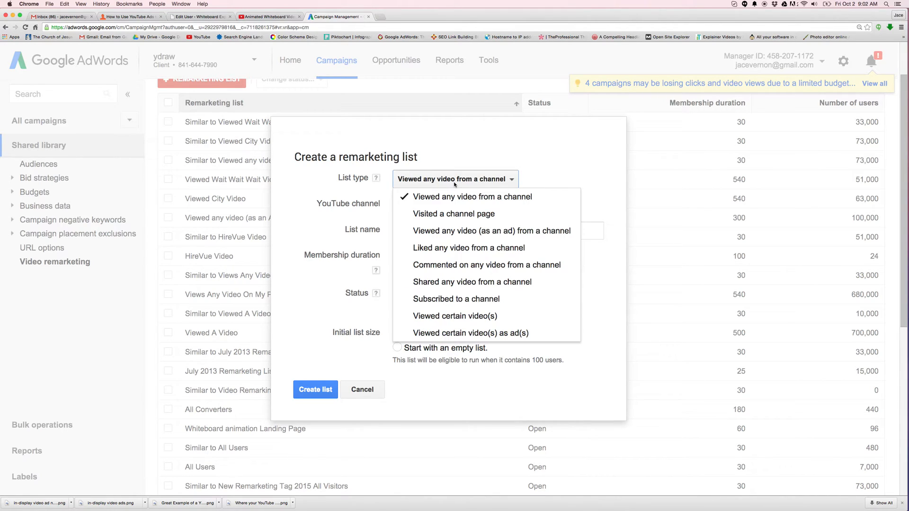
{"action": "left_click", "coordinate": [415, 204]}
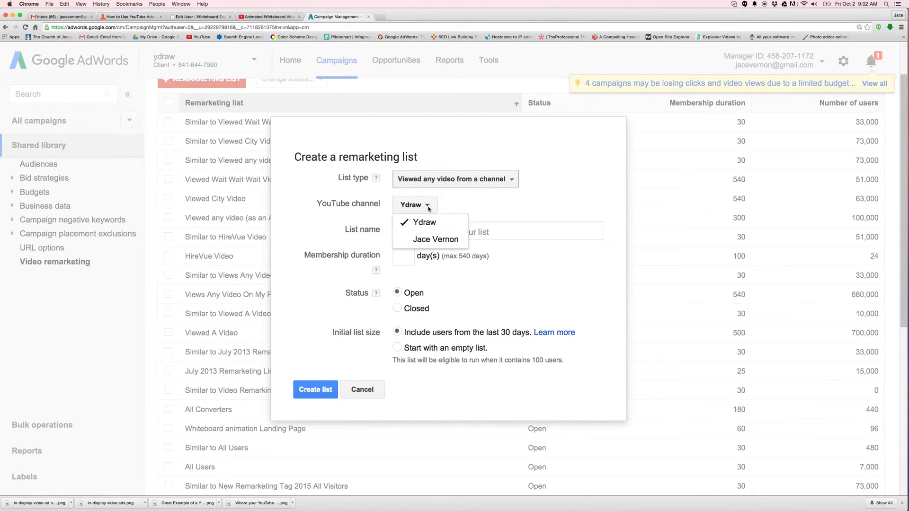
{"action": "left_click", "coordinate": [456, 179]}
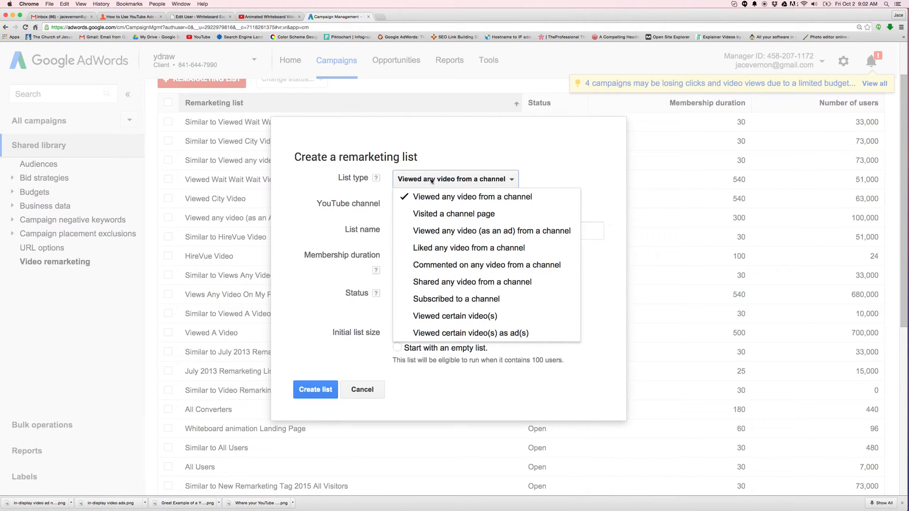
{"action": "mouse_move", "coordinate": [468, 247]}
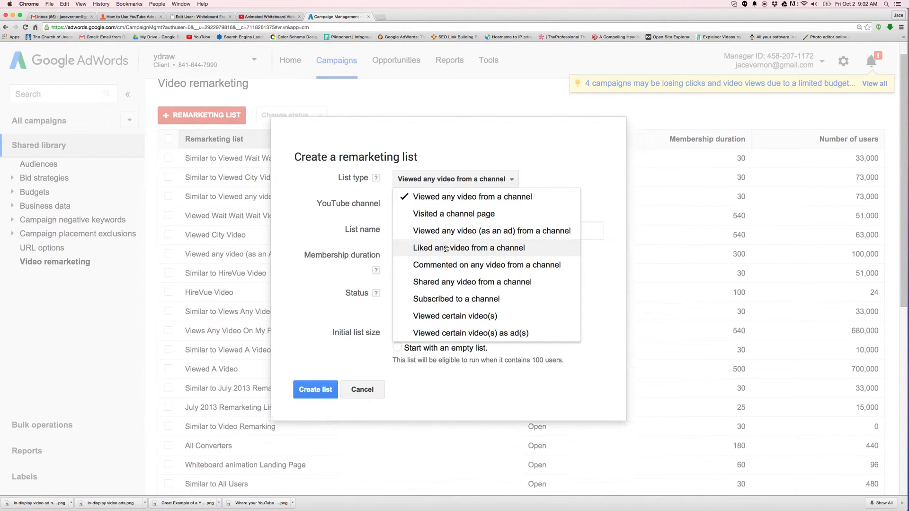
{"action": "left_click", "coordinate": [470, 197]}
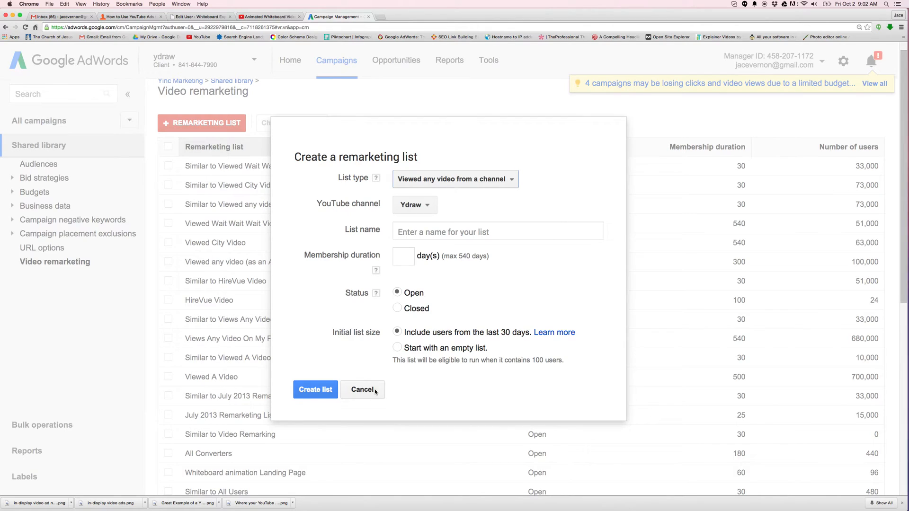
Cancel the new-list form, tick Similar to Viewed City Video, and browse the remaining lists
{"action": "left_click", "coordinate": [363, 389]}
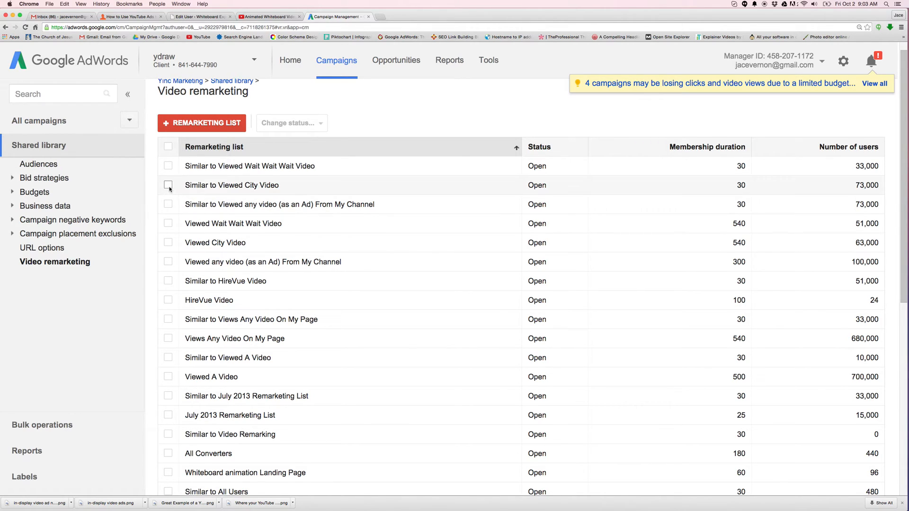
{"action": "left_click", "coordinate": [169, 185]}
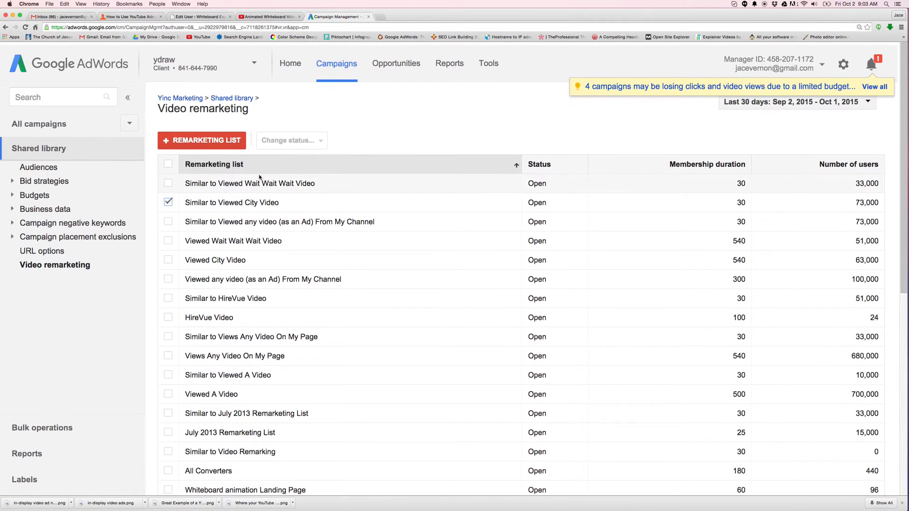
{"action": "scroll", "scroll_direction": "down", "scroll_amount": 3}
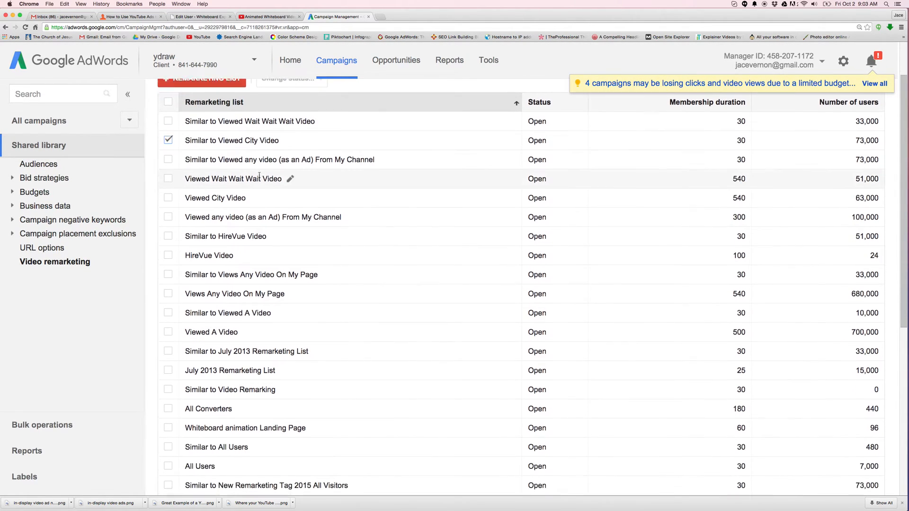
{"action": "scroll", "scroll_direction": "down", "scroll_amount": 3}
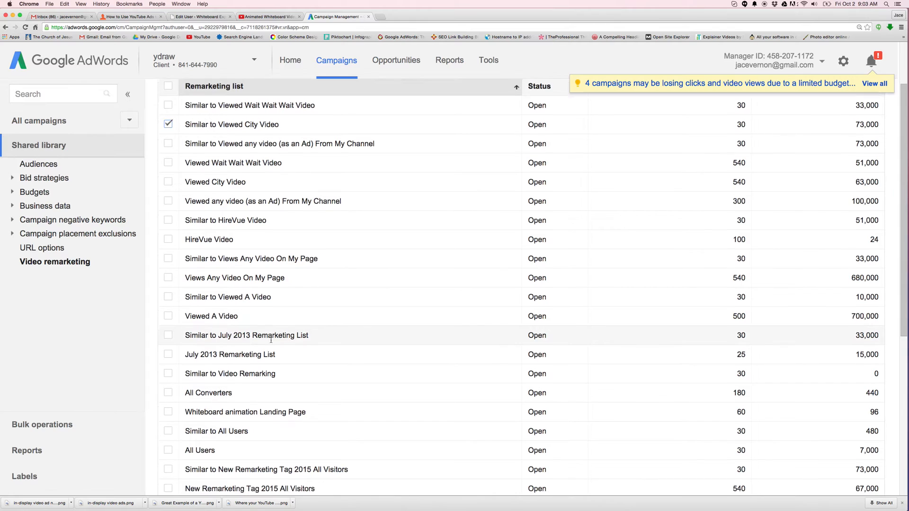
{"action": "scroll", "scroll_direction": "down", "scroll_amount": 3}
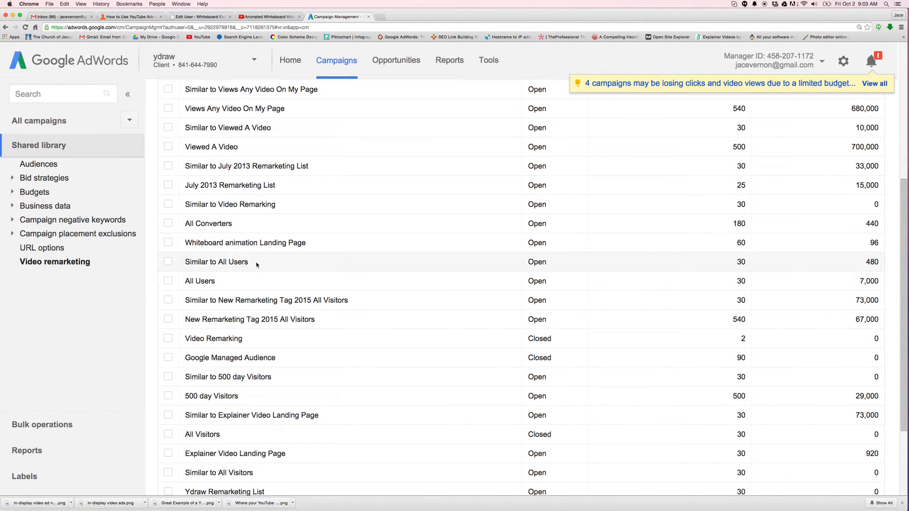
{"action": "scroll", "scroll_direction": "down", "scroll_amount": 3}
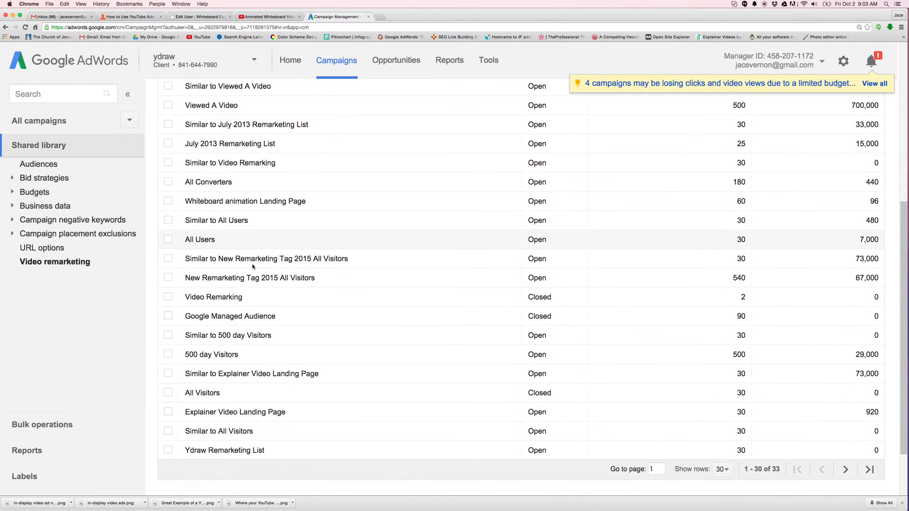
{"action": "scroll", "scroll_direction": "down", "scroll_amount": 3}
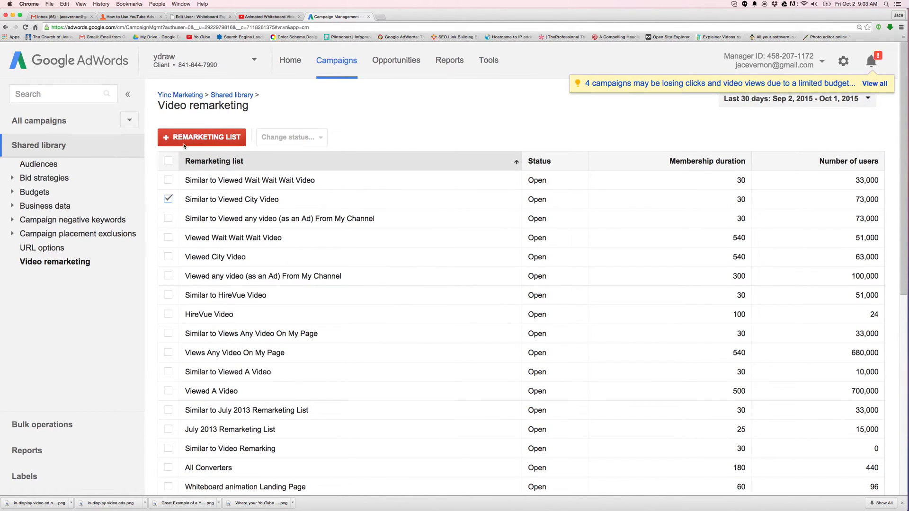
{"action": "left_click", "coordinate": [202, 138]}
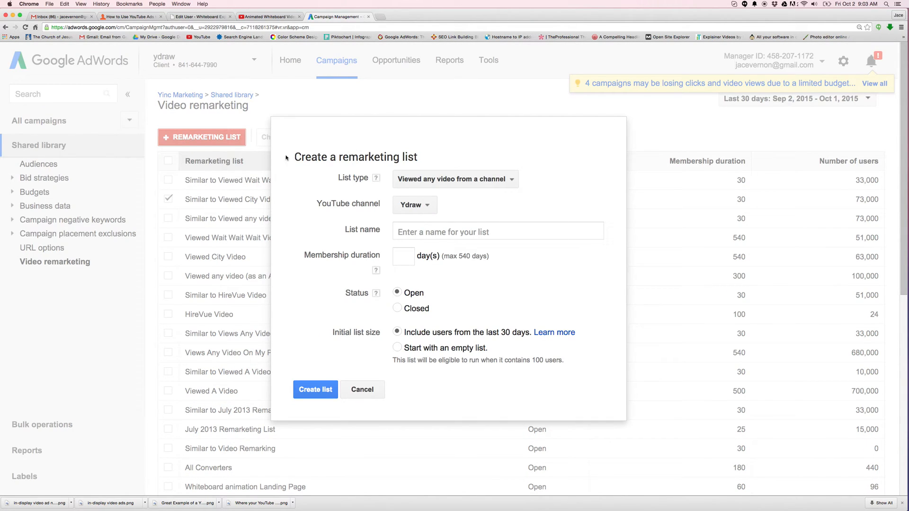
{"action": "left_click", "coordinate": [456, 179]}
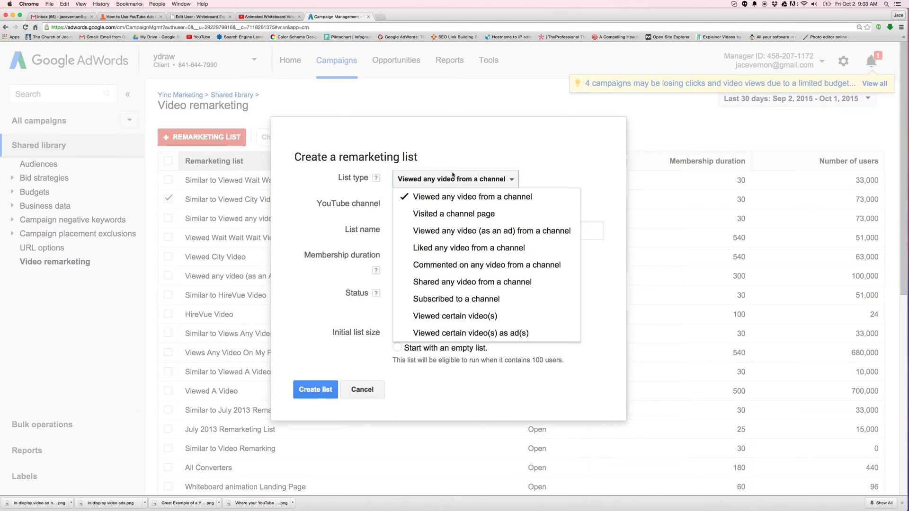
{"action": "left_click", "coordinate": [472, 197]}
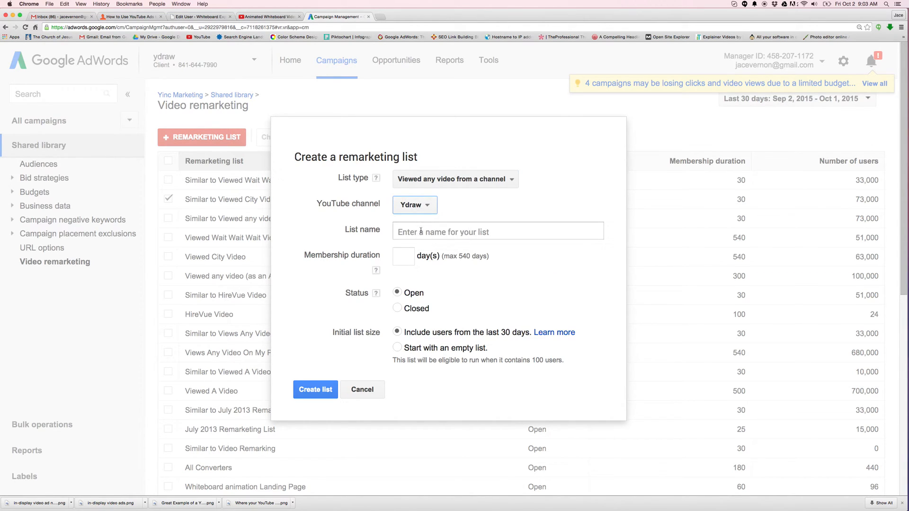
{"action": "left_click", "coordinate": [498, 231]}
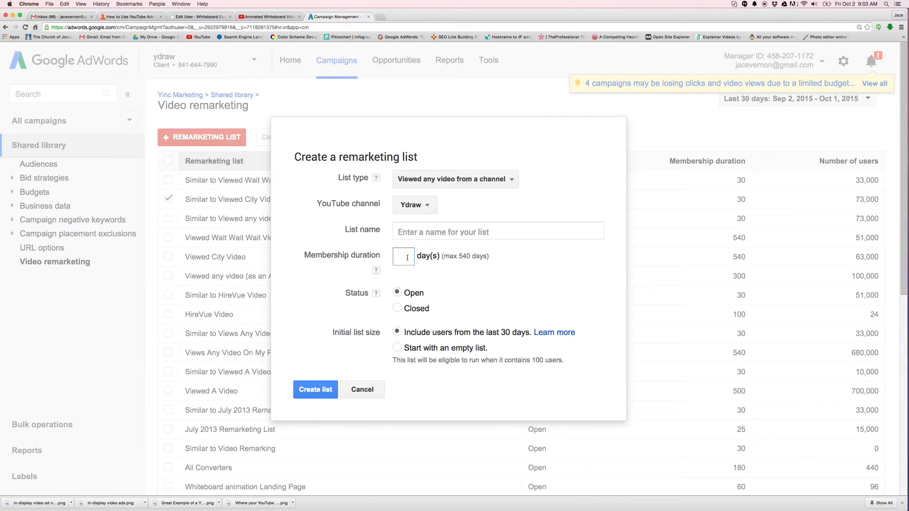
{"action": "mouse_move", "coordinate": [366, 371]}
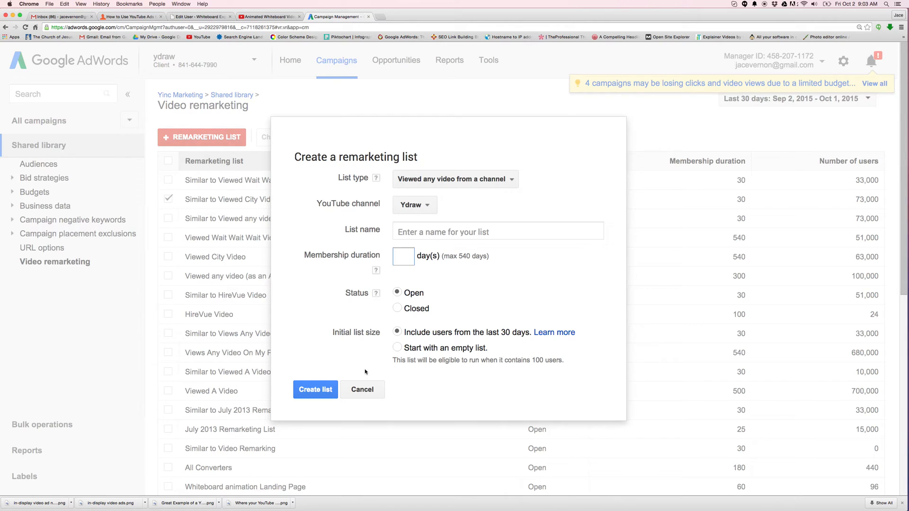
{"action": "left_click", "coordinate": [362, 389]}
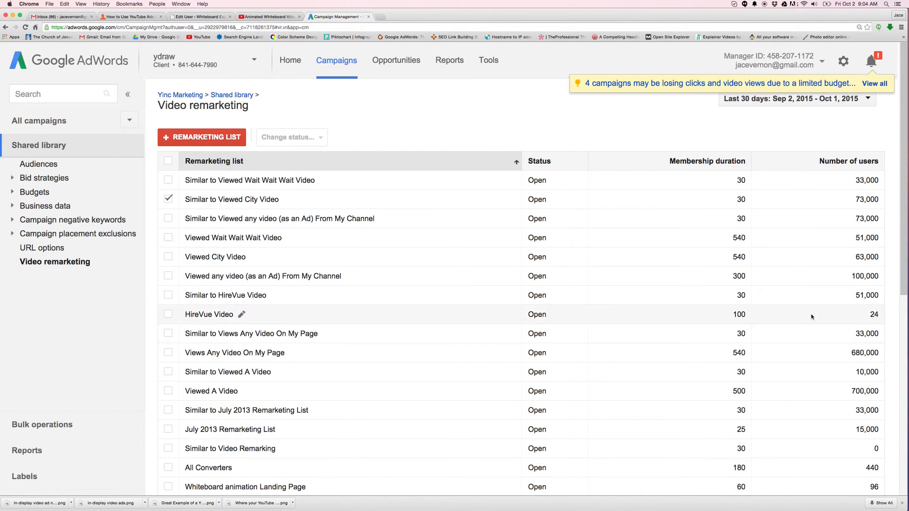
{"action": "mouse_move", "coordinate": [880, 337]}
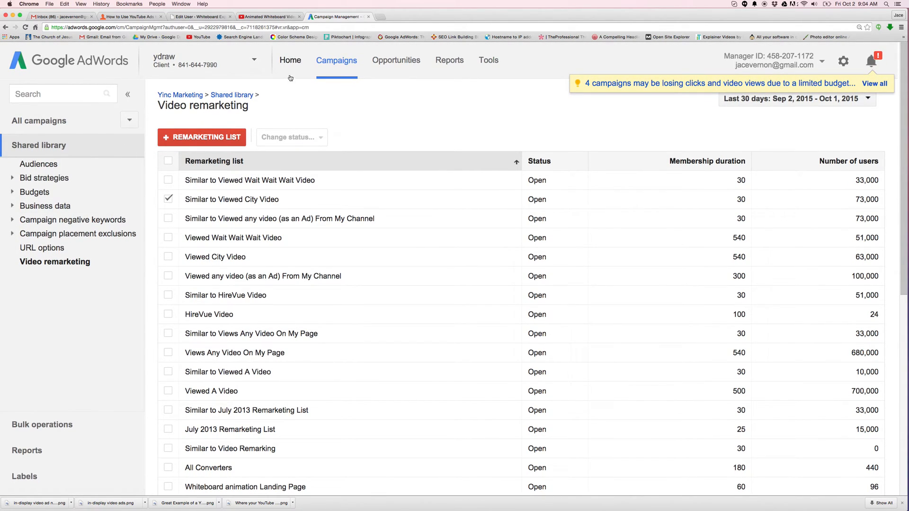
Filter the Campaigns view to show only Video campaigns
{"action": "left_click", "coordinate": [130, 120]}
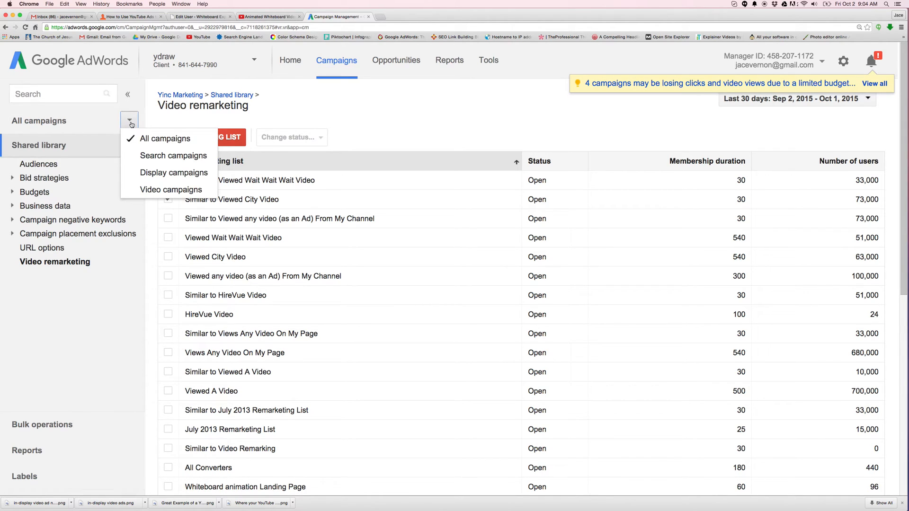
{"action": "left_click", "coordinate": [171, 189]}
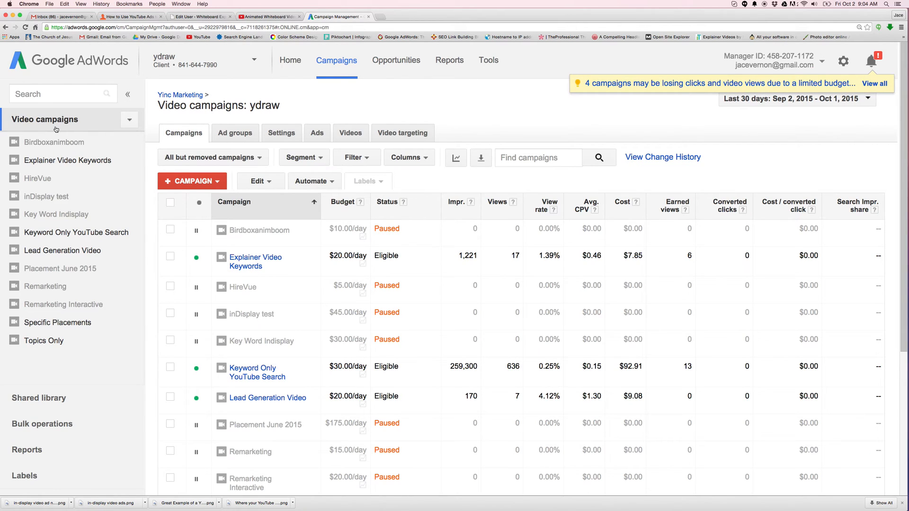
Create video campaign 'Campaign #2' running on YouTube Videos only, without YouTube Search or partner sites
{"action": "left_click", "coordinate": [192, 181]}
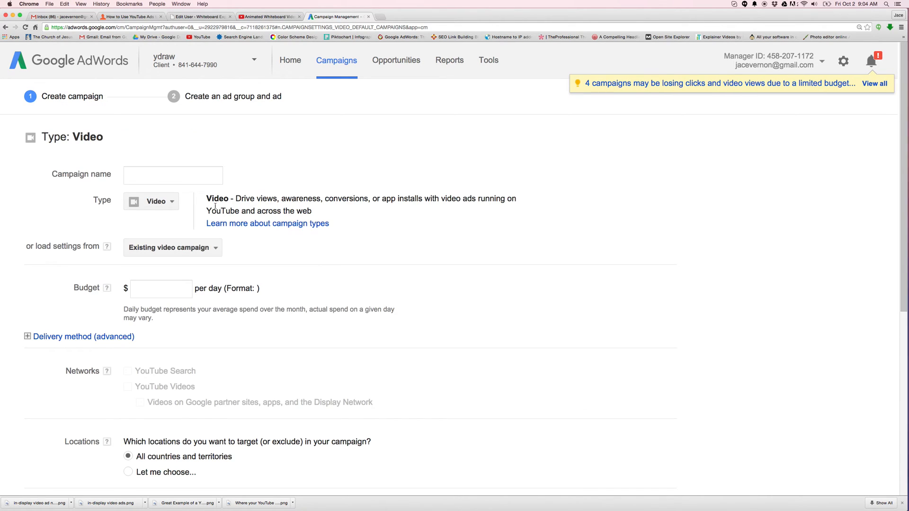
{"action": "type", "text": "Campaign #2"}
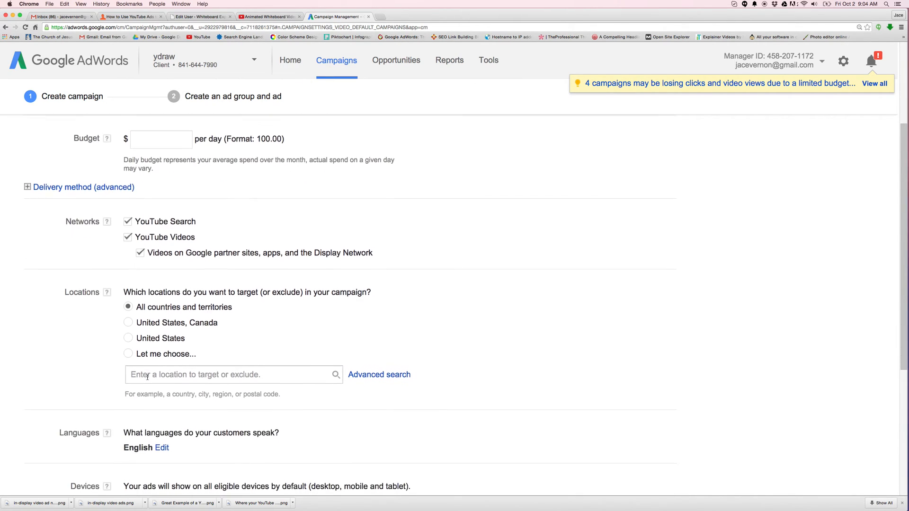
{"action": "scroll", "scroll_direction": "down", "scroll_amount": 3}
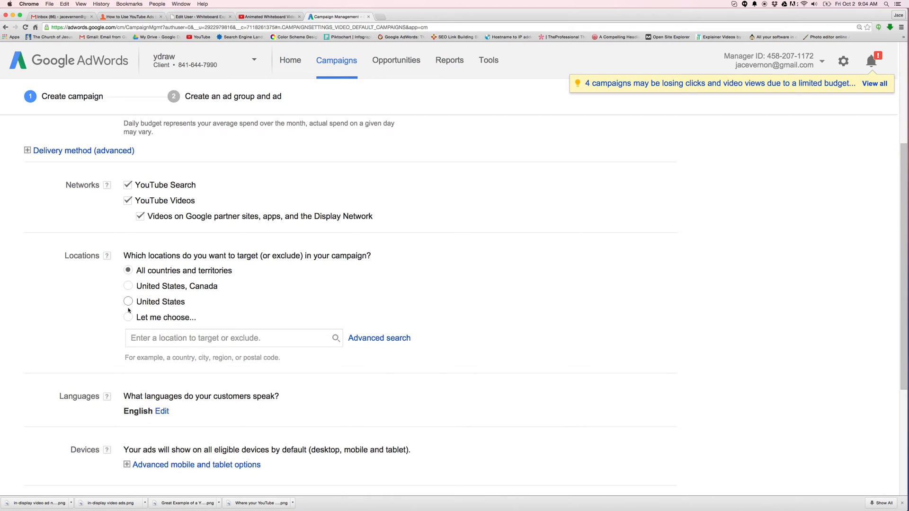
{"action": "scroll", "scroll_direction": "down", "scroll_amount": 3}
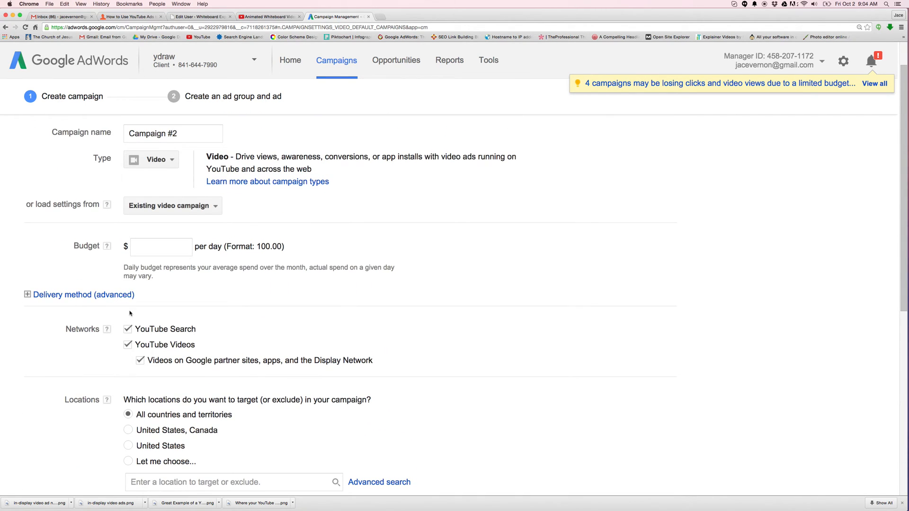
{"action": "scroll", "scroll_direction": "down", "scroll_amount": 3}
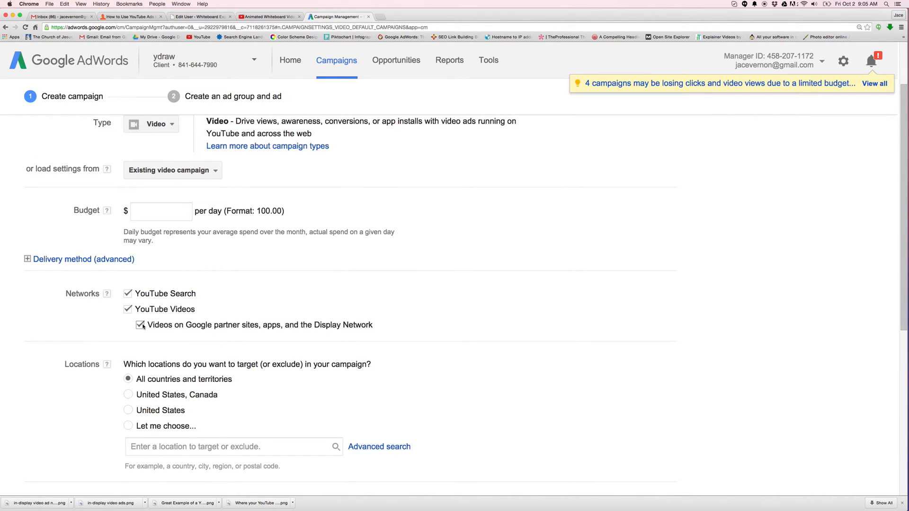
{"action": "left_click", "coordinate": [140, 325]}
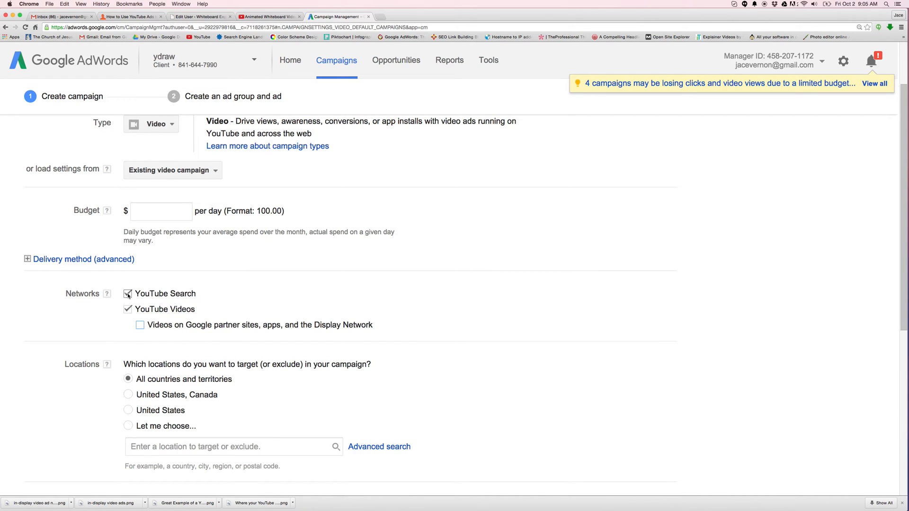
{"action": "left_click", "coordinate": [128, 296]}
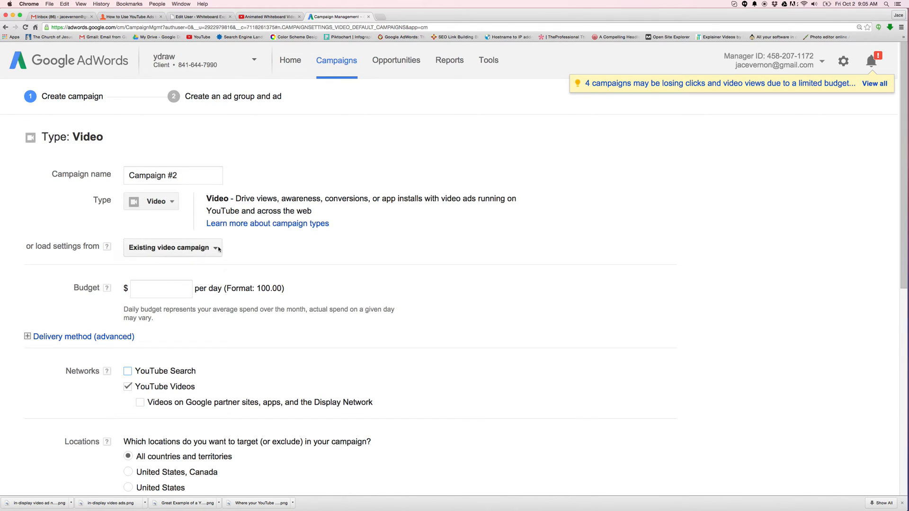
Set a $10 daily budget with United States targeting and save to continue to the ad group
{"action": "left_click", "coordinate": [172, 248]}
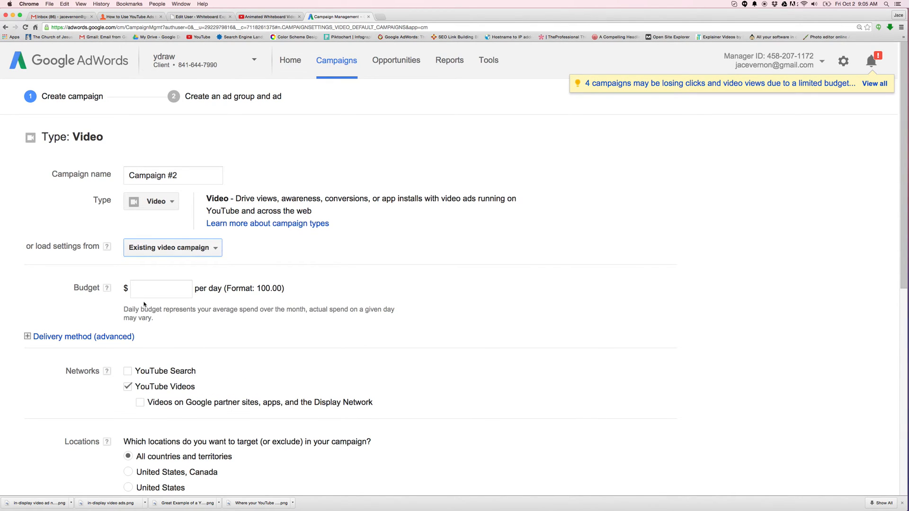
{"action": "type", "text": "10"}
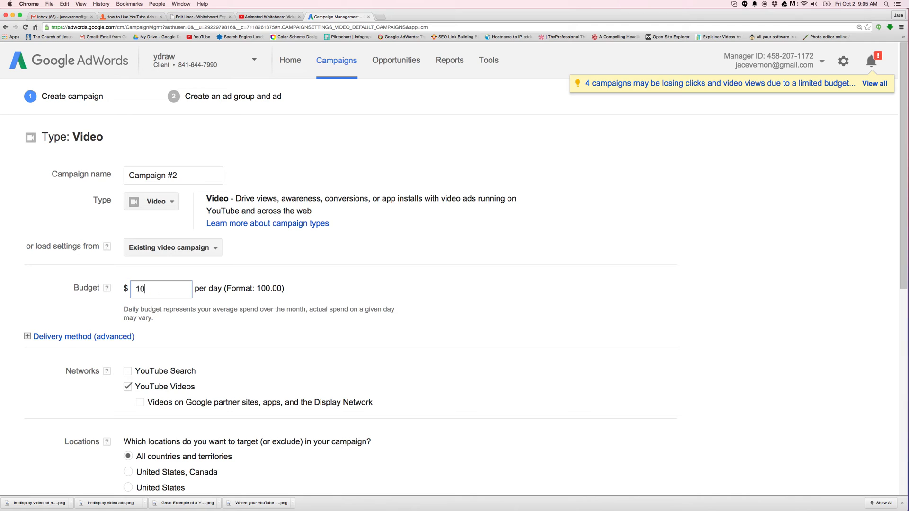
{"action": "scroll", "scroll_direction": "down", "scroll_amount": 3}
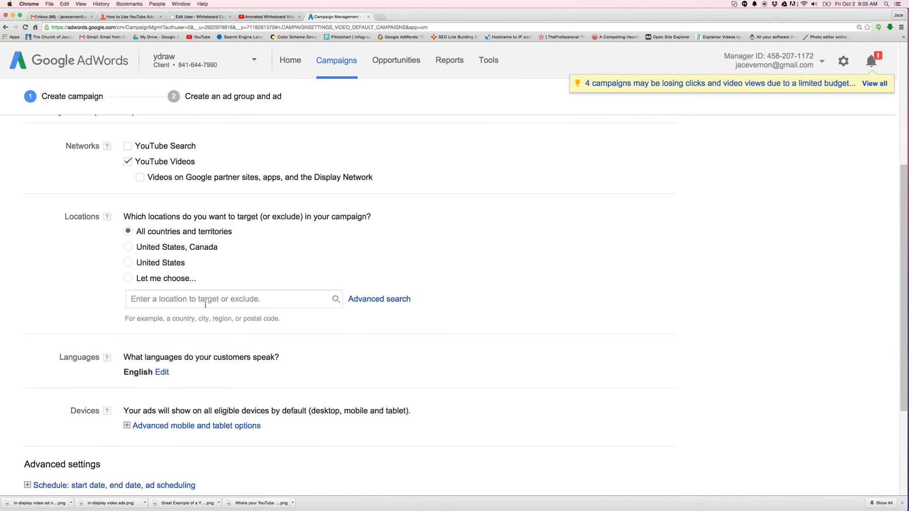
{"action": "scroll", "scroll_direction": "down", "scroll_amount": 3}
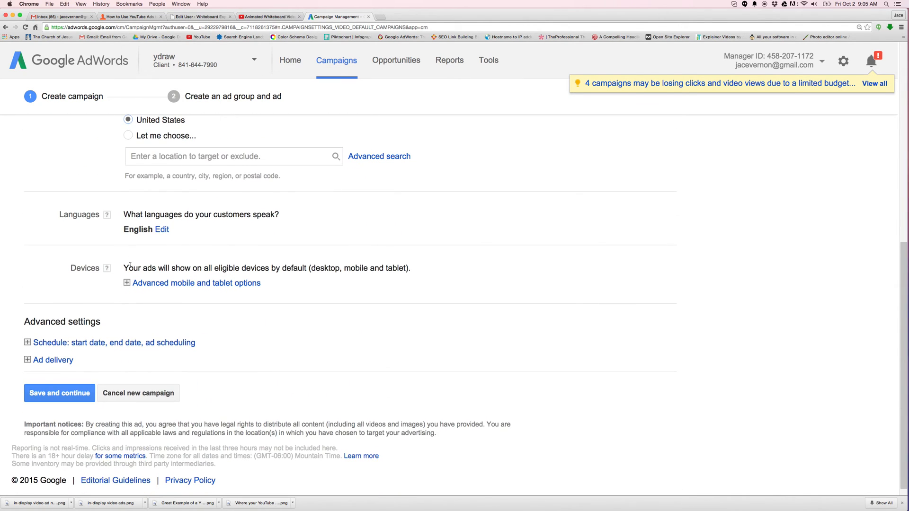
{"action": "left_click", "coordinate": [59, 393]}
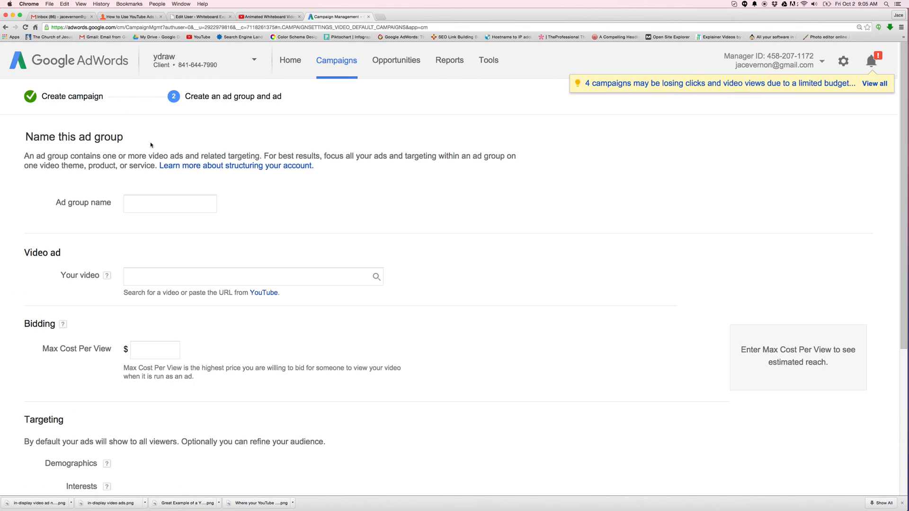
Narrow the ad group's targeting with Remarketing and list the account's video remarketing lists
{"action": "scroll", "scroll_direction": "down", "scroll_amount": 3}
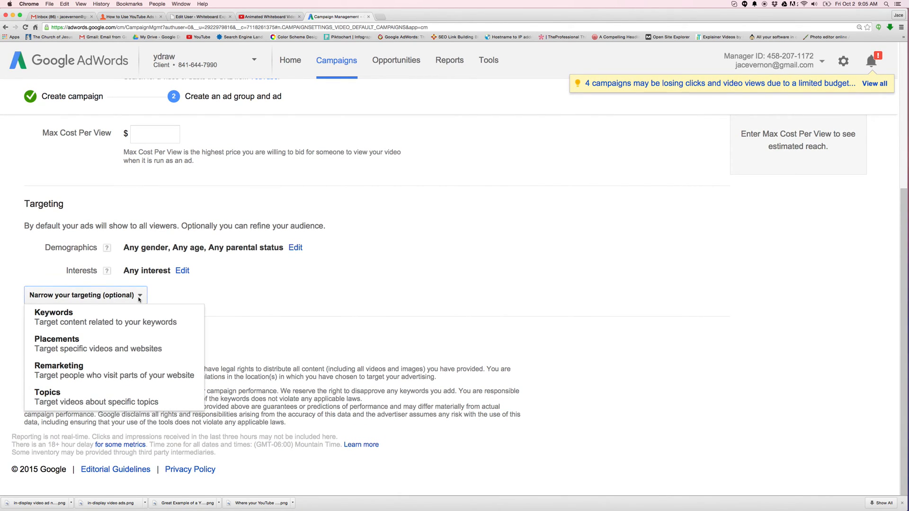
{"action": "left_click", "coordinate": [58, 365]}
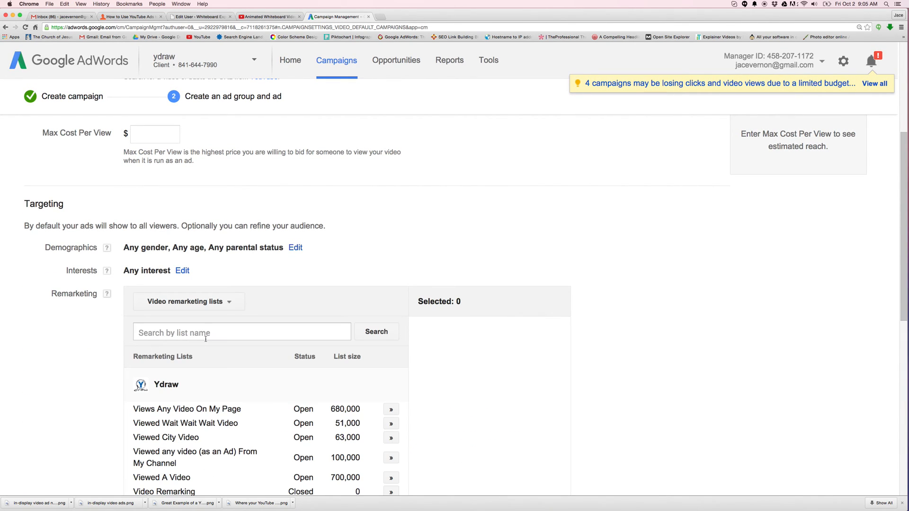
{"action": "scroll", "scroll_direction": "down", "scroll_amount": 3}
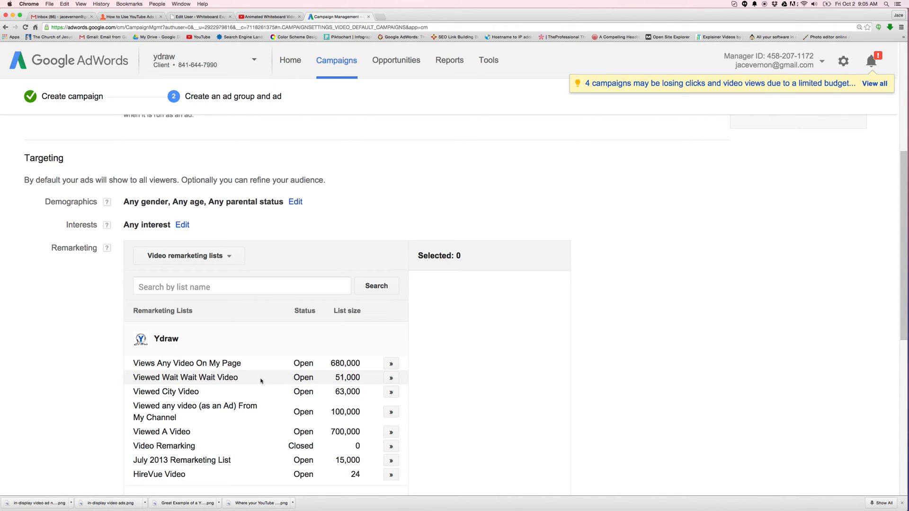
{"action": "mouse_move", "coordinate": [269, 382]}
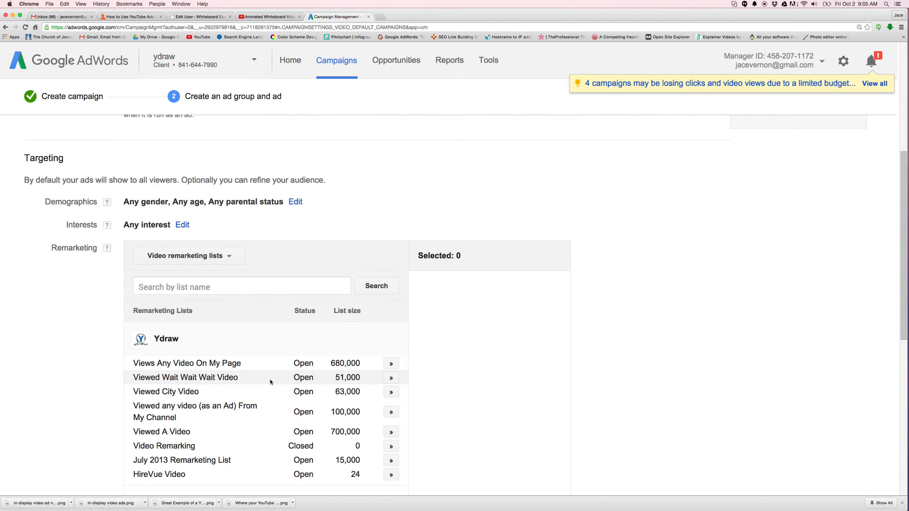
{"action": "left_click", "coordinate": [187, 256]}
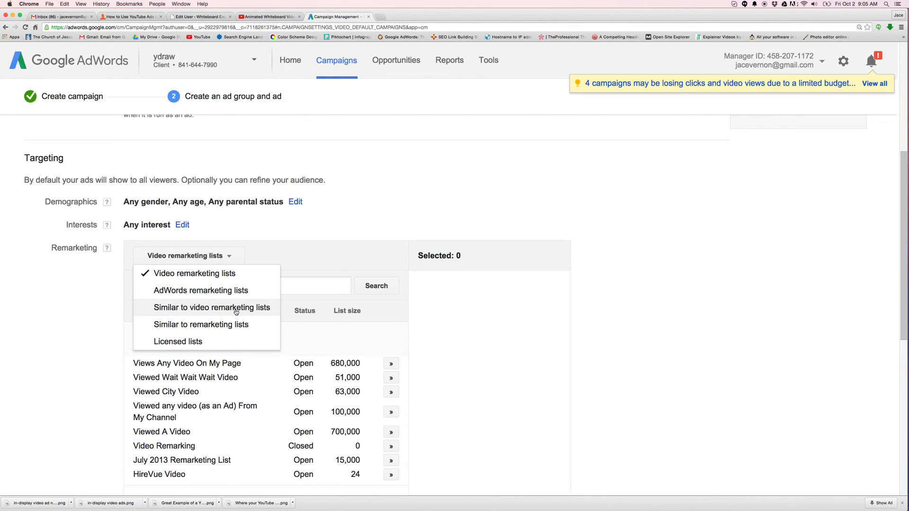
Switch to Similar to remarketing lists and target three similar audiences, including Similar to Viewed City Video
{"action": "left_click", "coordinate": [214, 307]}
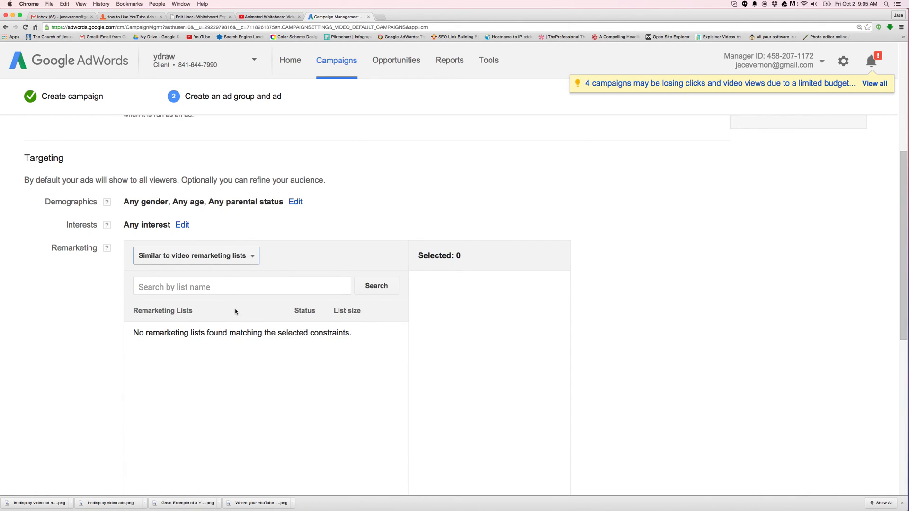
{"action": "left_click", "coordinate": [195, 256]}
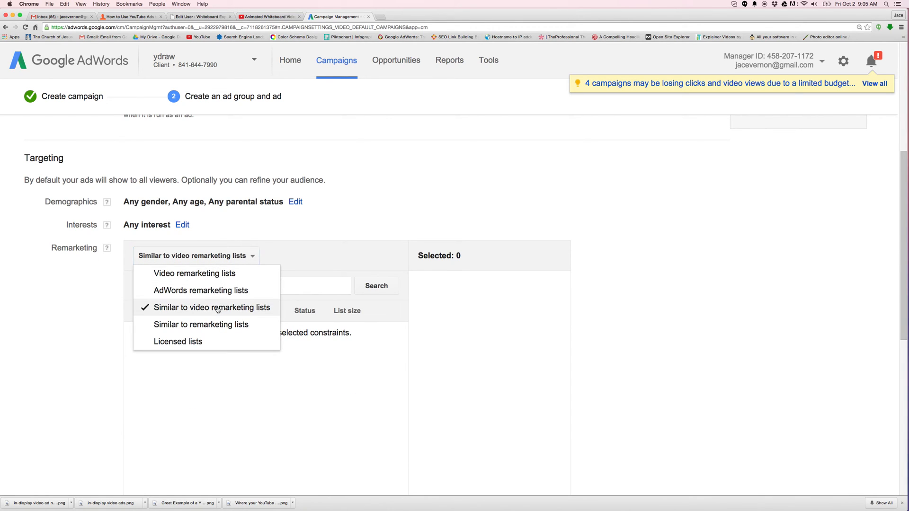
{"action": "left_click", "coordinate": [201, 324]}
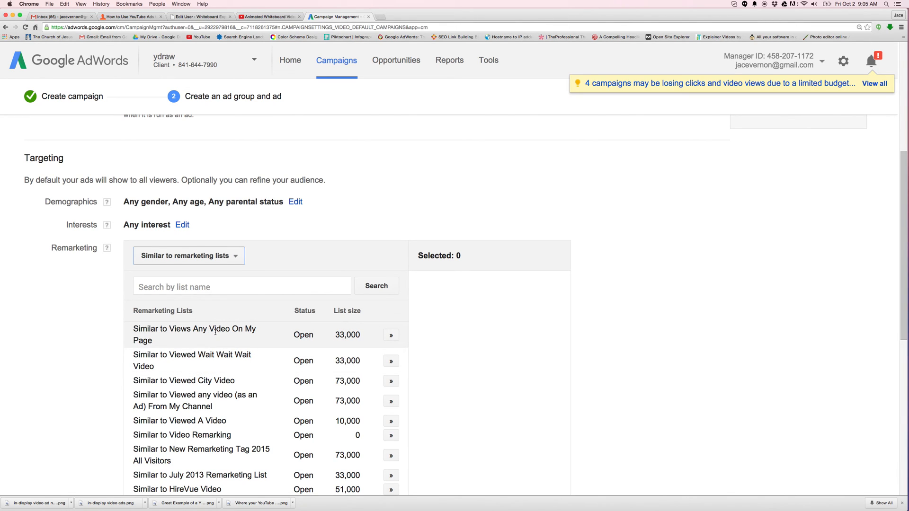
{"action": "left_click", "coordinate": [391, 336]}
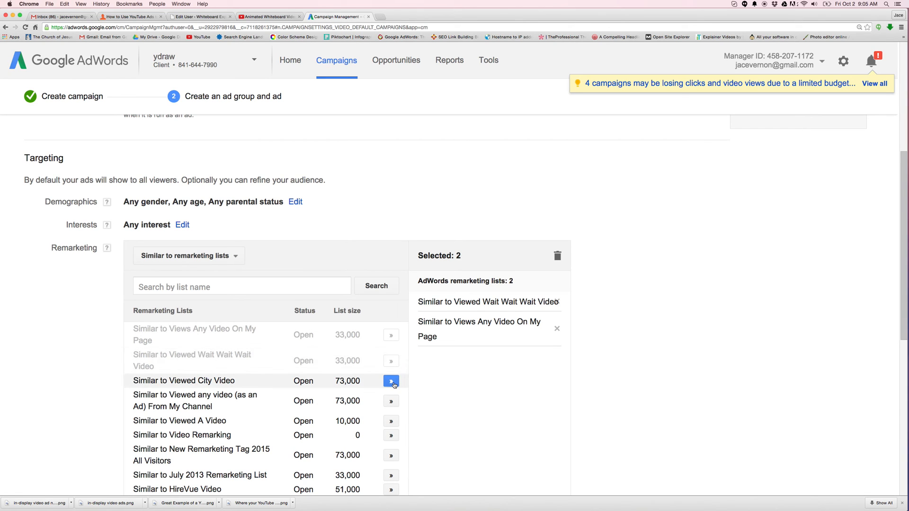
{"action": "left_click", "coordinate": [392, 381]}
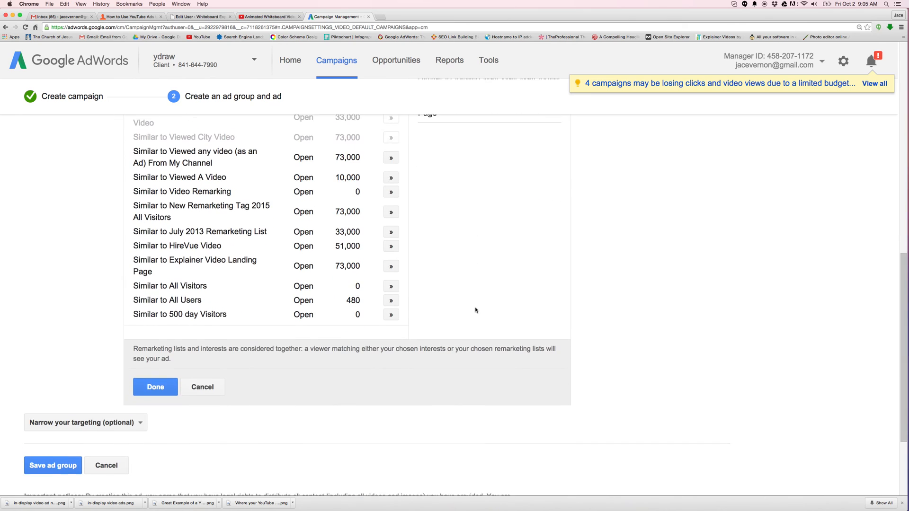
{"action": "left_click", "coordinate": [154, 387]}
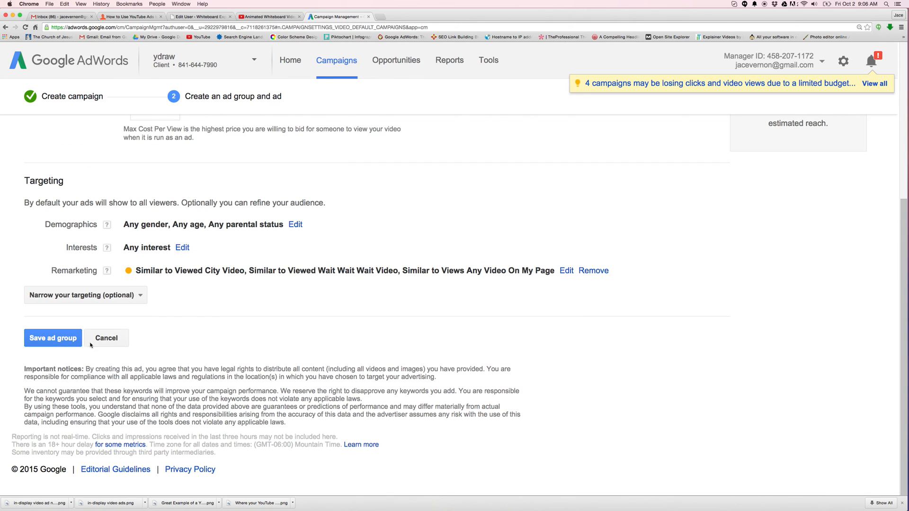
{"action": "mouse_move", "coordinate": [235, 318]}
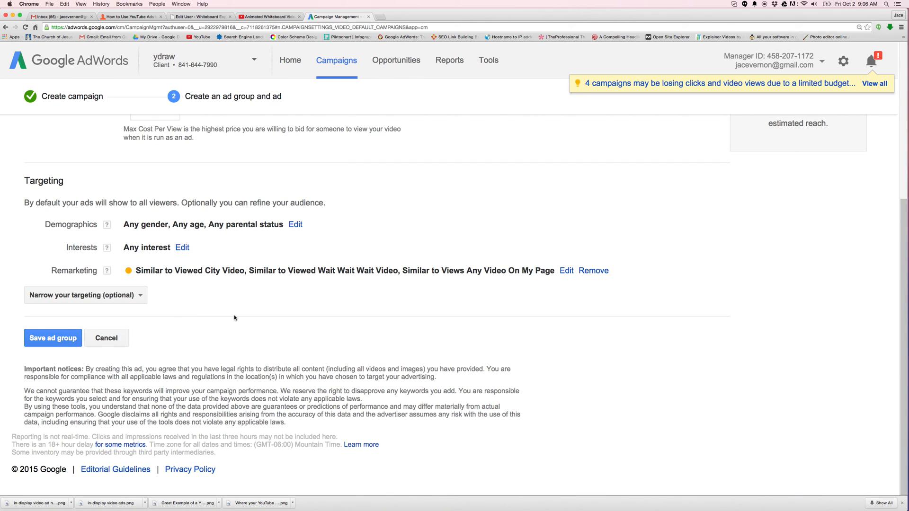